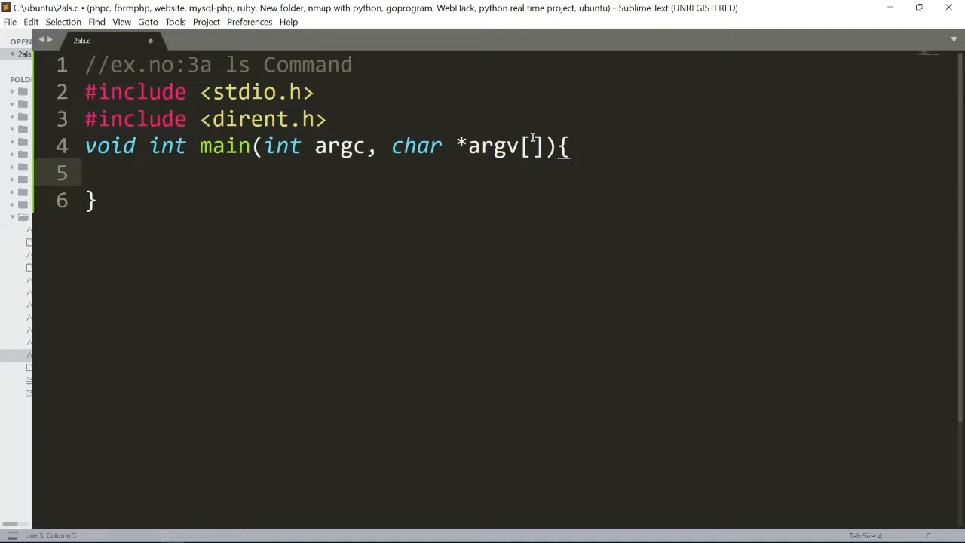
{"action": "mouse_move", "coordinate": [165, 102]}
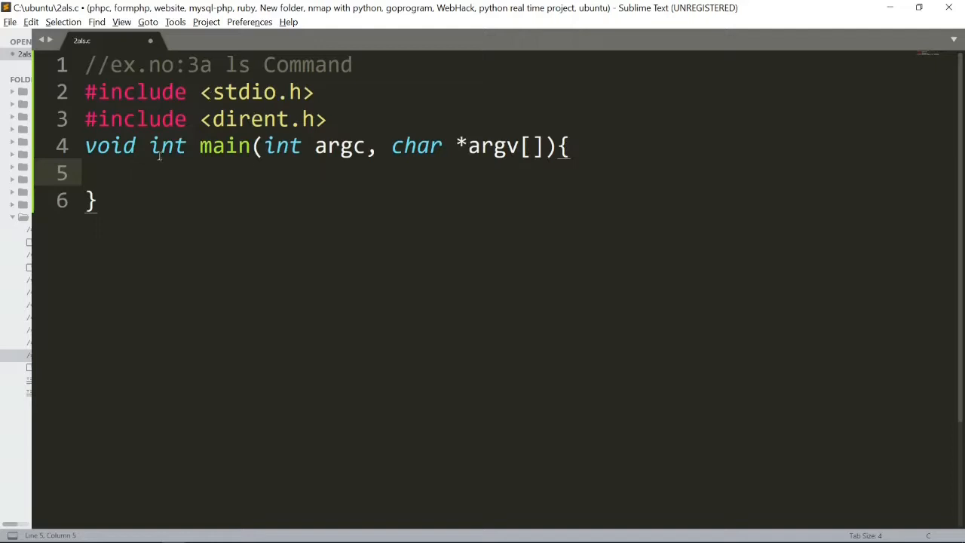
Step: Delete the stray 'int' before main so the header reads void main(int argc, char *argv[])
{"action": "left_click", "coordinate": [189, 146]}
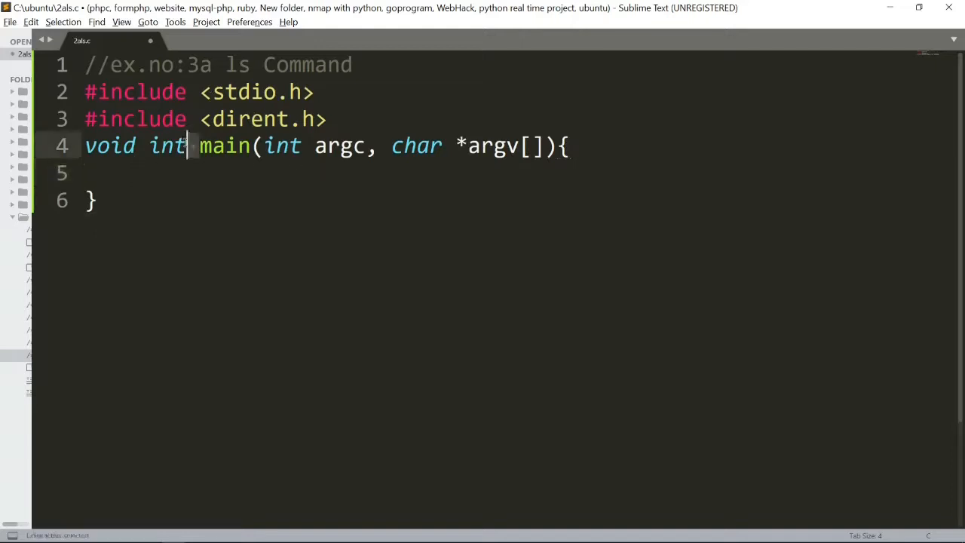
{"action": "key", "text": "BackSpace"}
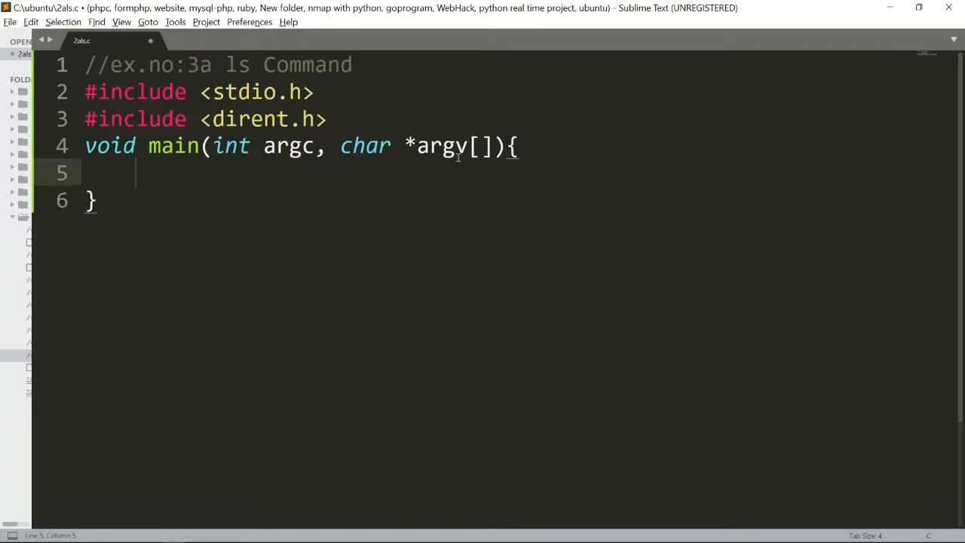
Step: Declare struct dirent **namelist at the top of main
{"action": "type", "text": "struct"}
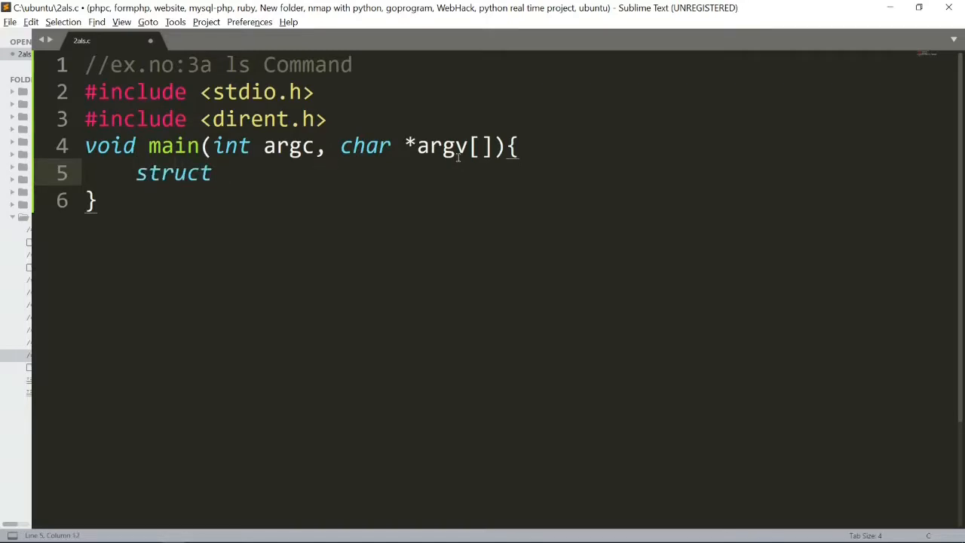
{"action": "type", "text": "diren"}
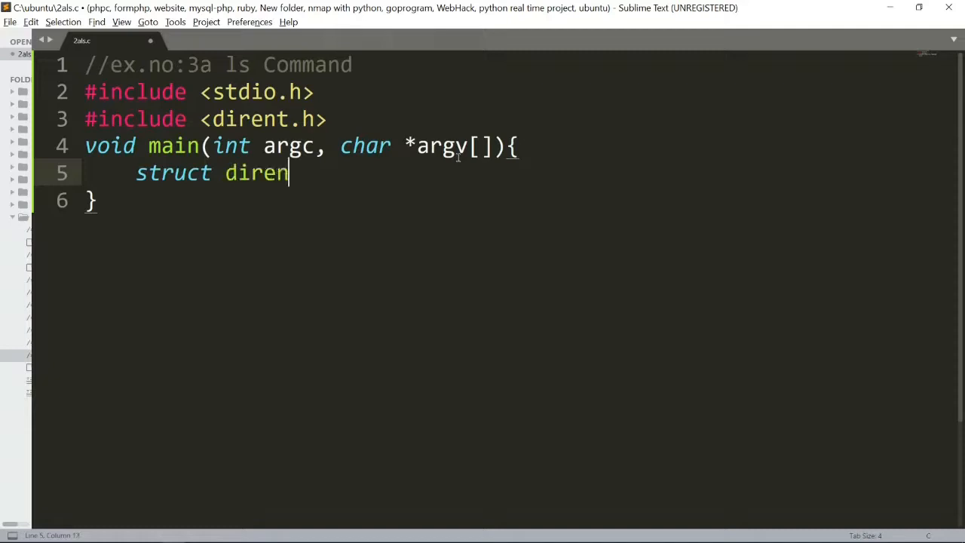
{"action": "type", "text": "t"}
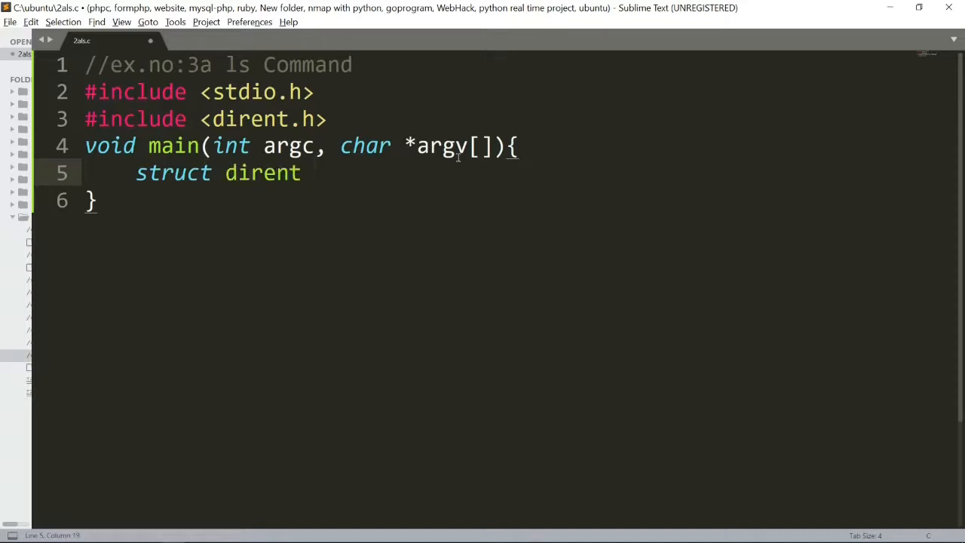
{"action": "type", "text": "**"}
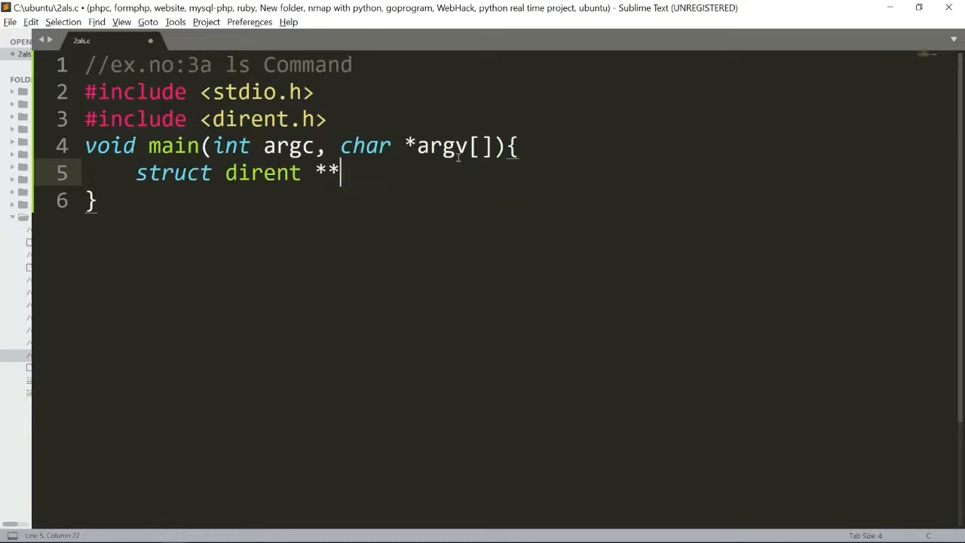
{"action": "type", "text": "namelist;"}
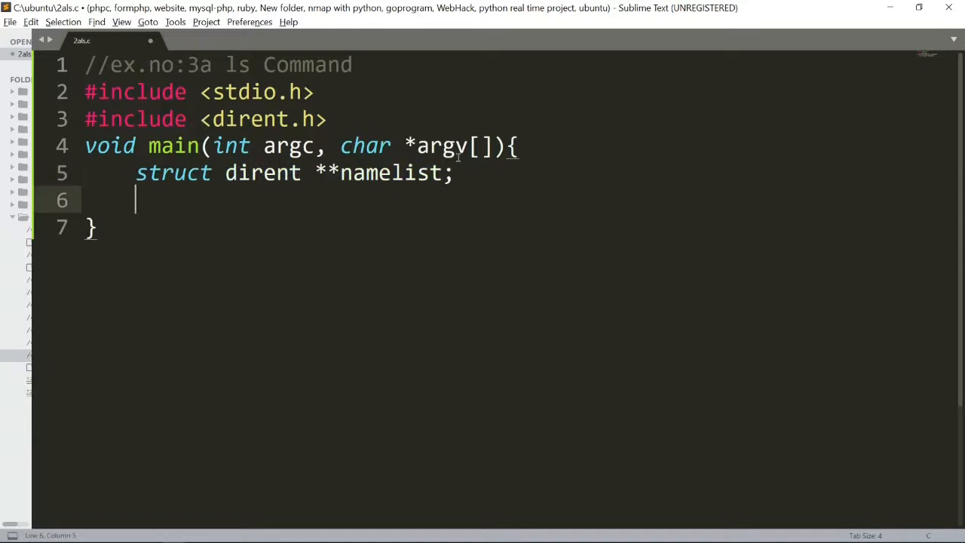
Step: Declare int n,i; and char pathname[100]; and begin the getcwd line
{"action": "type", "text": "int"}
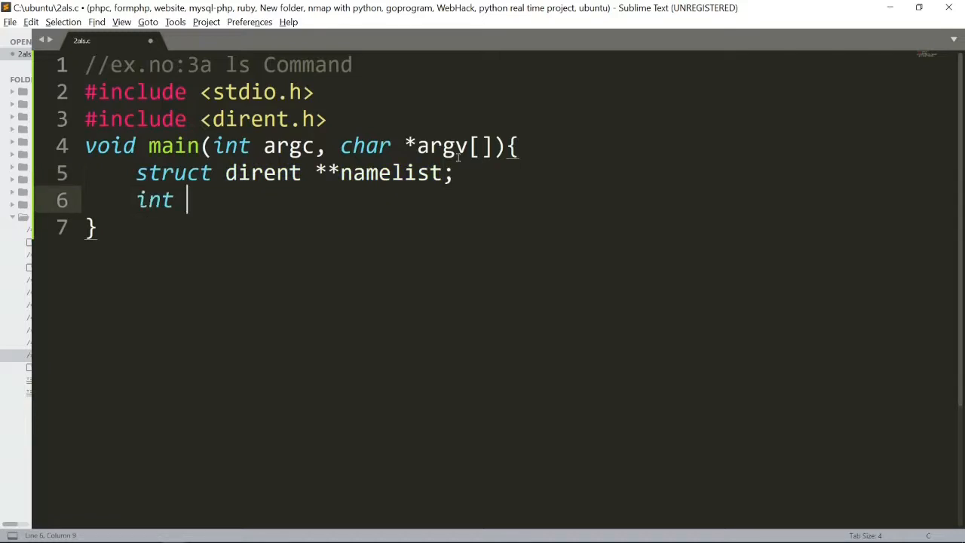
{"action": "type", "text": "n"}
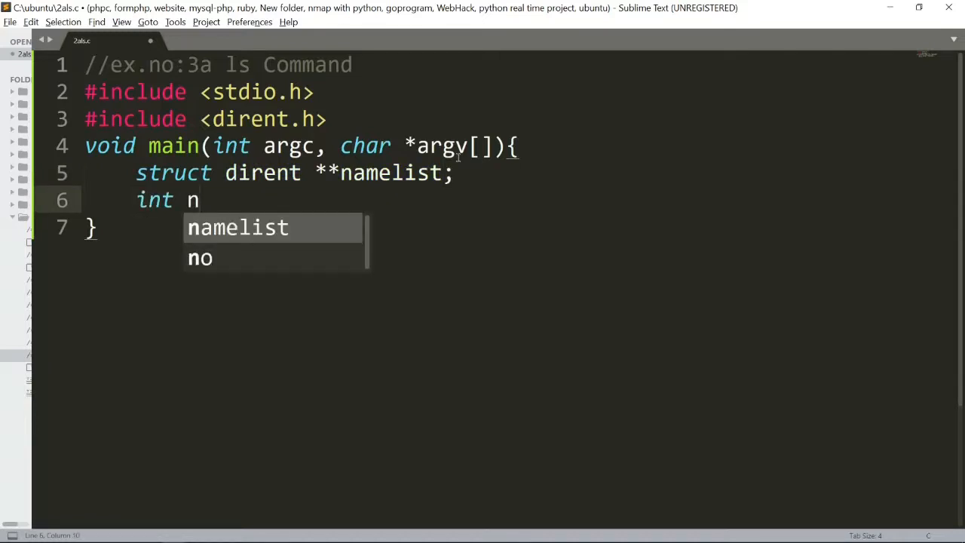
{"action": "type", "text": ",i;"}
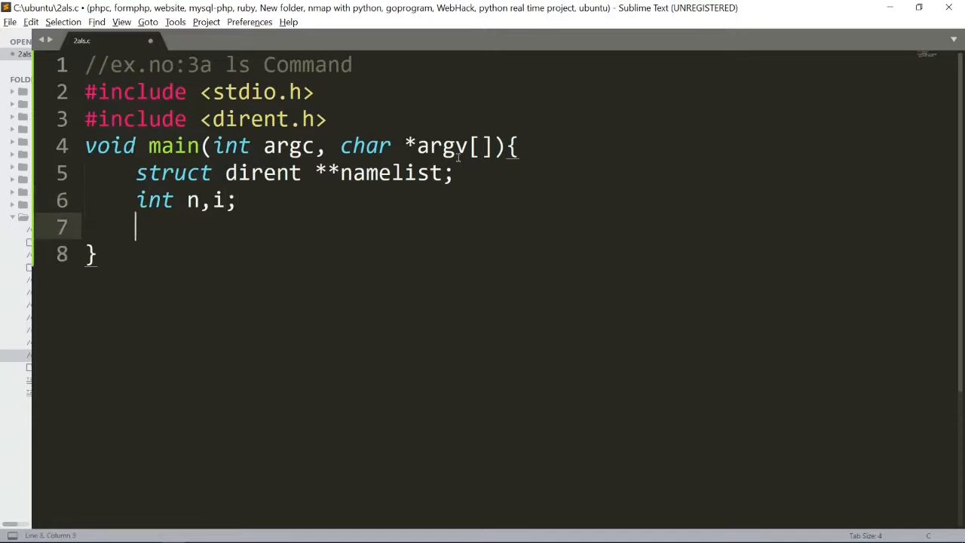
{"action": "type", "text": "char pat"}
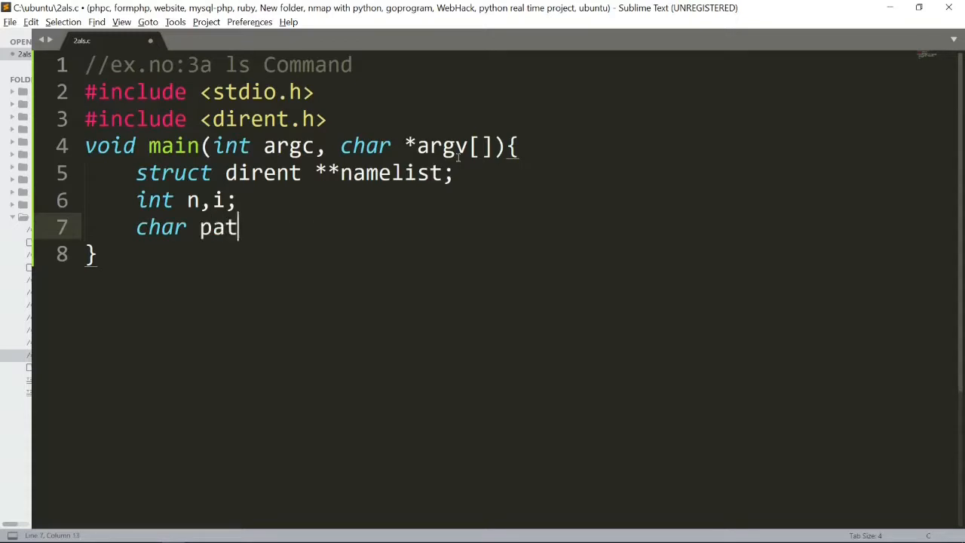
{"action": "type", "text": "hname"}
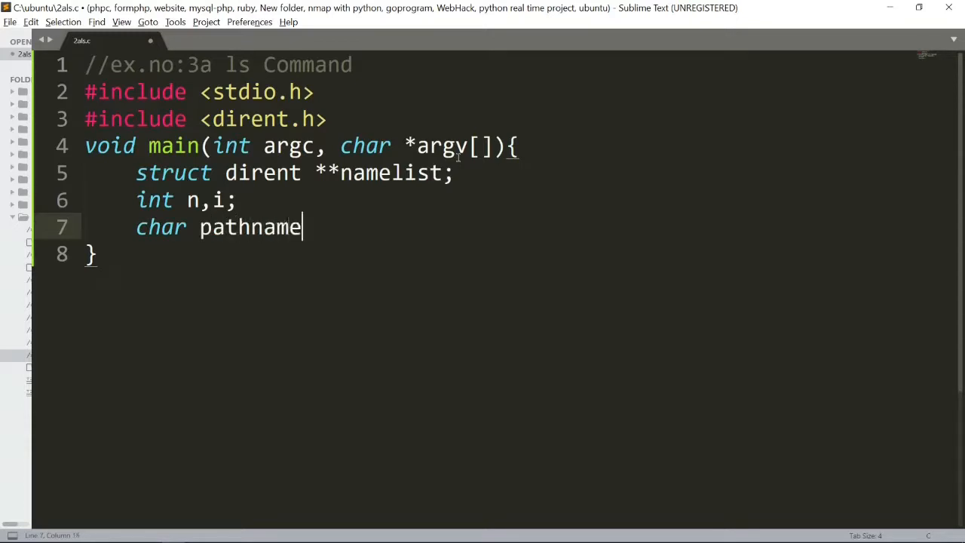
{"action": "type", "text": "[1]"}
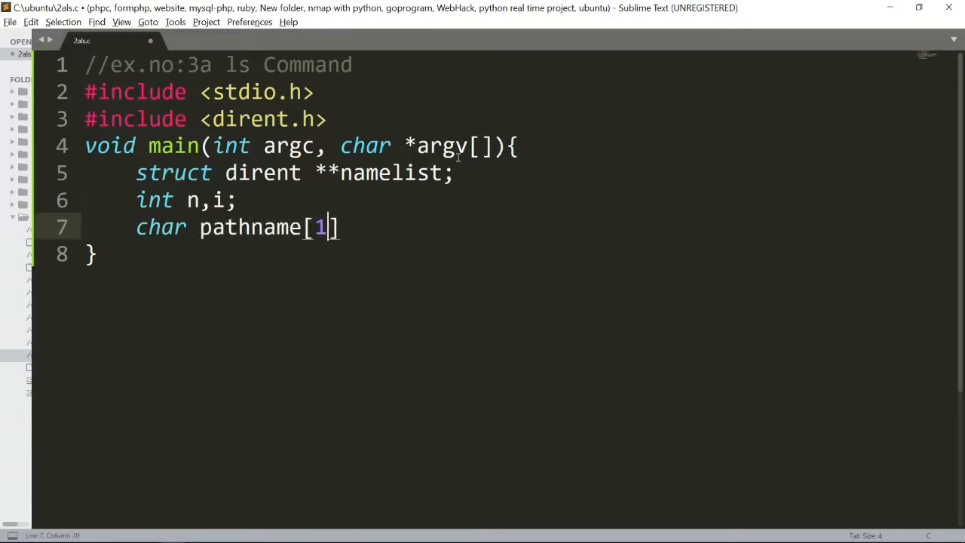
{"action": "type", "text": "00];"}
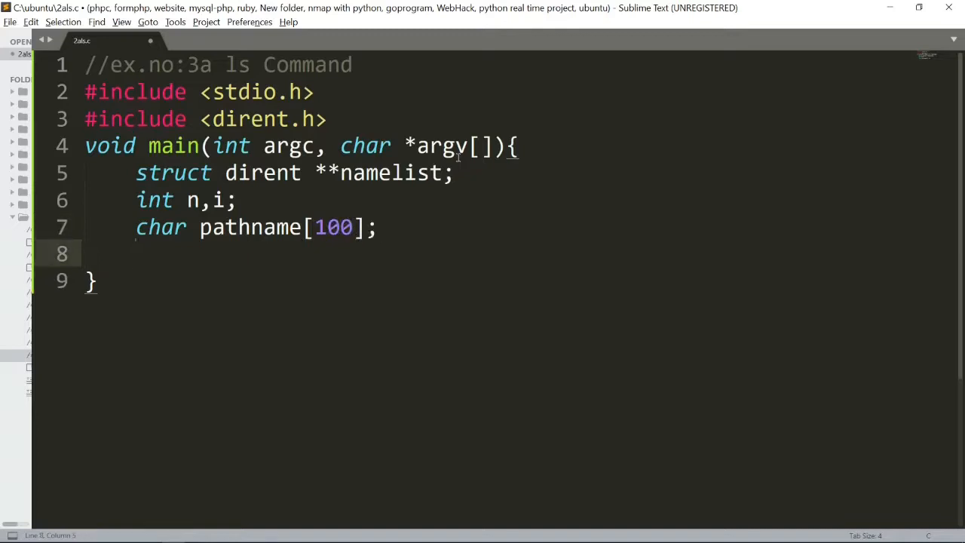
{"action": "type", "text": "gett"}
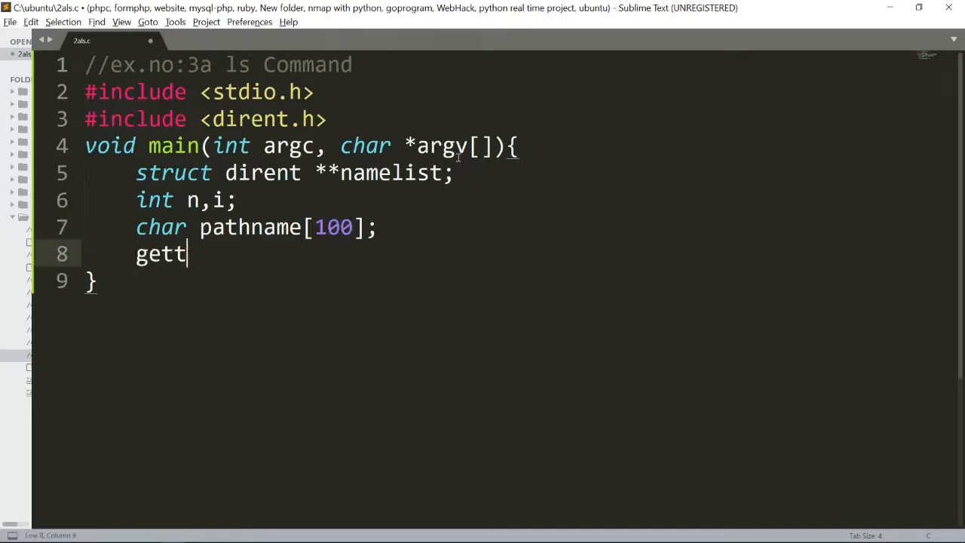
Step: Fix the 'gett' typo and complete getcwd(pathname); to store the current directory
{"action": "key", "text": "Backspace"}
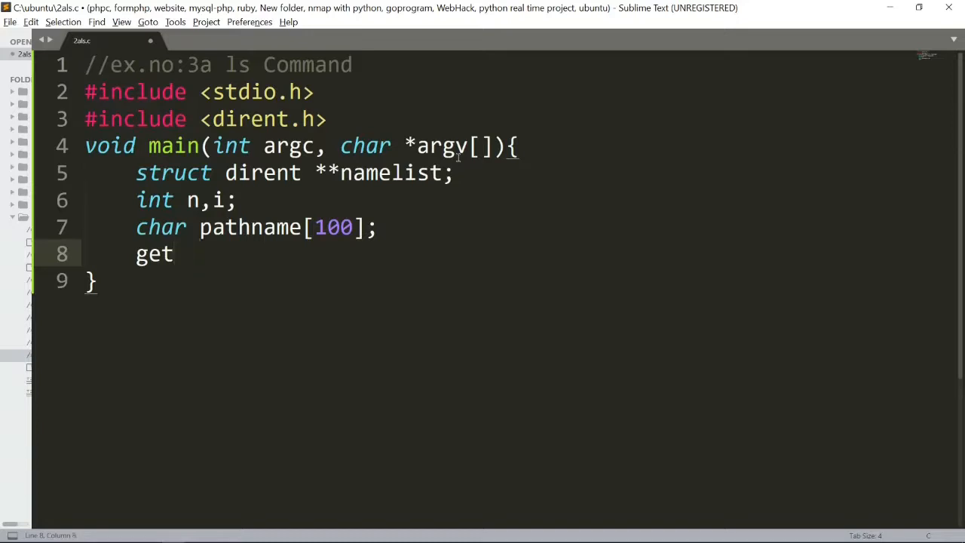
{"action": "type", "text": "cwd"}
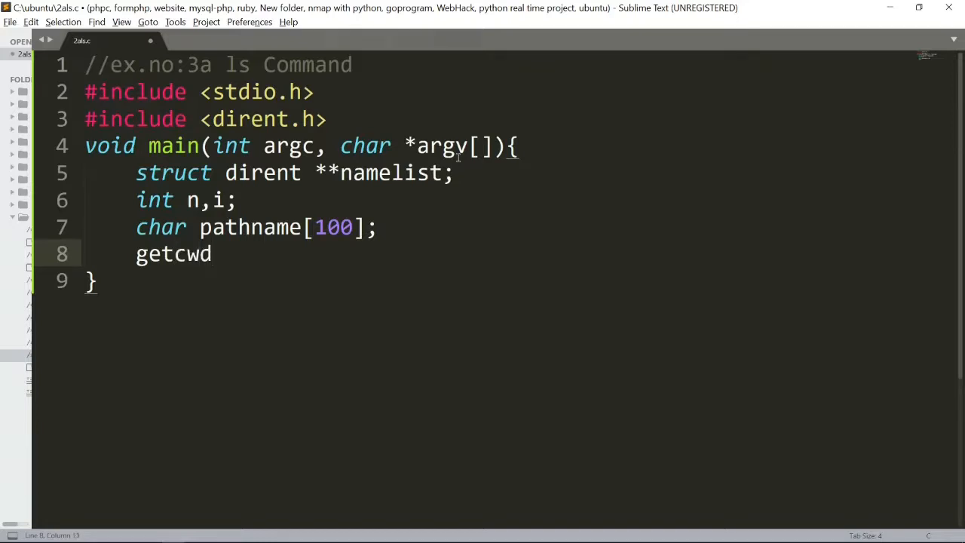
{"action": "type", "text": "(p"}
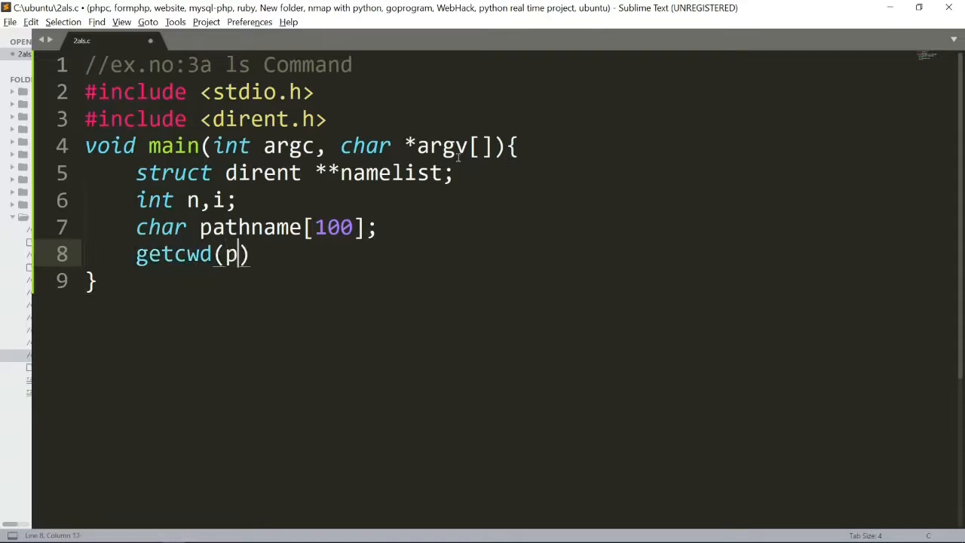
{"action": "type", "text": "athname"}
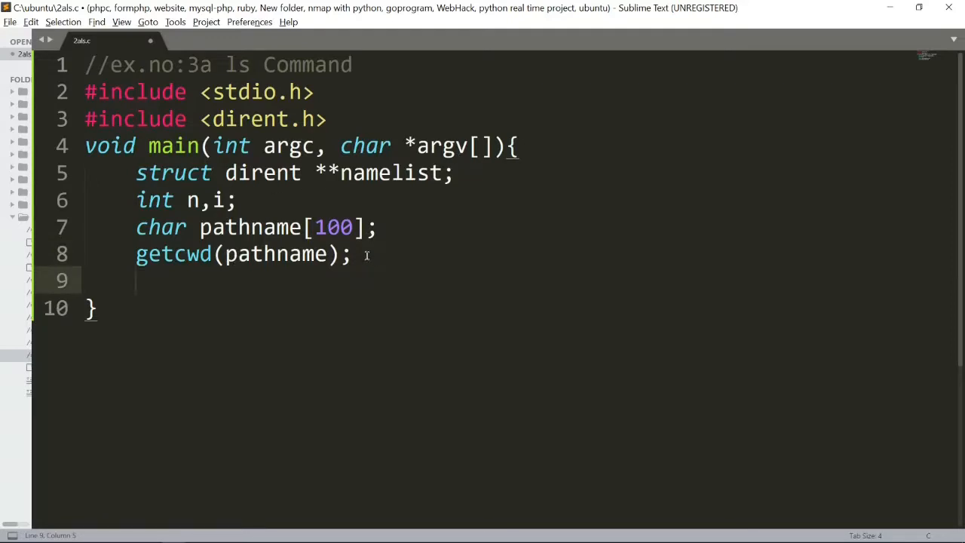
Step: Add n=scandir(pathname,&namelist,0,alphasort); below getcwd and open a new line
{"action": "type", "text": "n"}
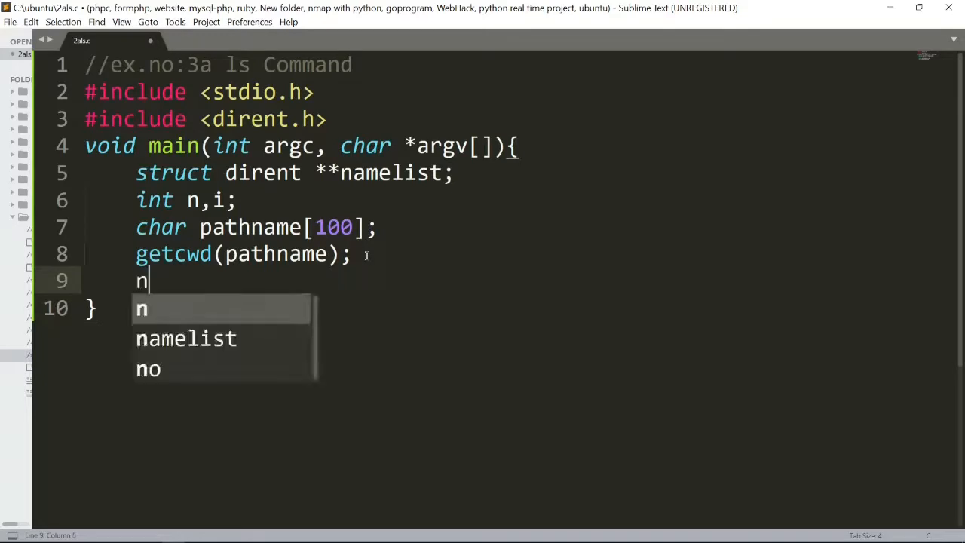
{"action": "type", "text": "=s"}
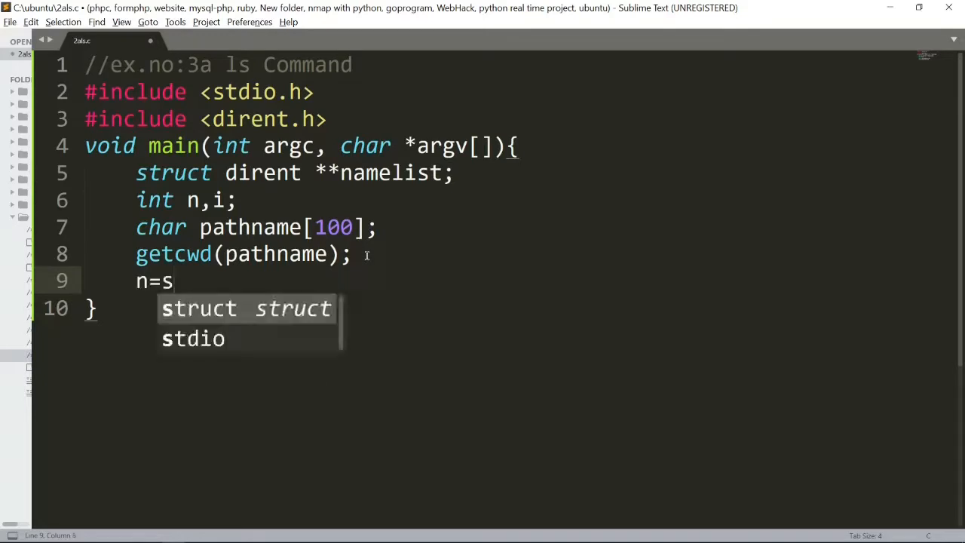
{"action": "type", "text": "can"}
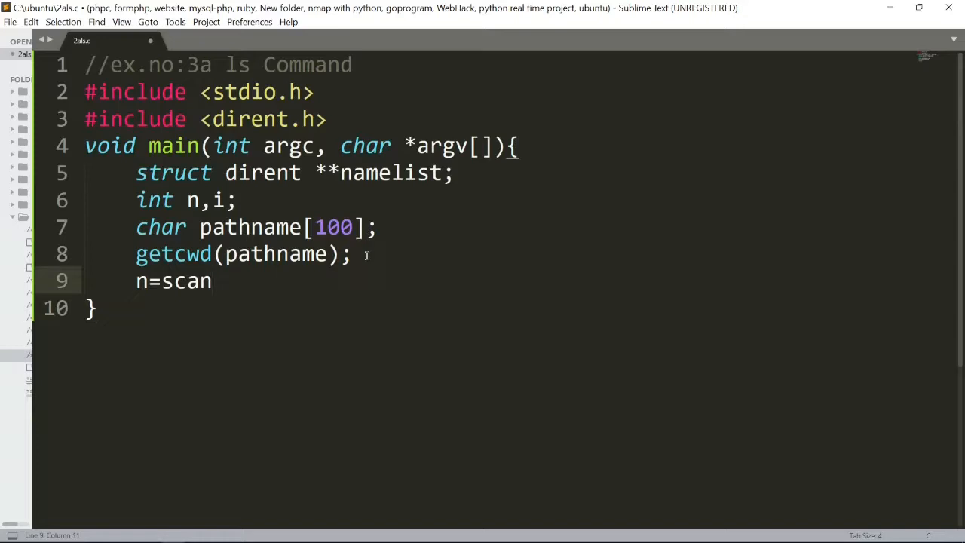
{"action": "type", "text": "dir()"}
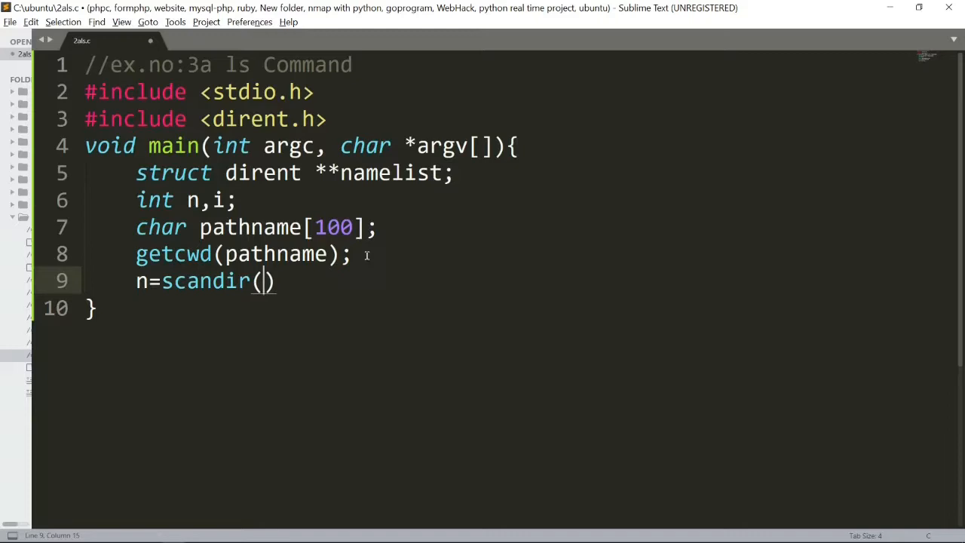
{"action": "type", "text": "pathname,"}
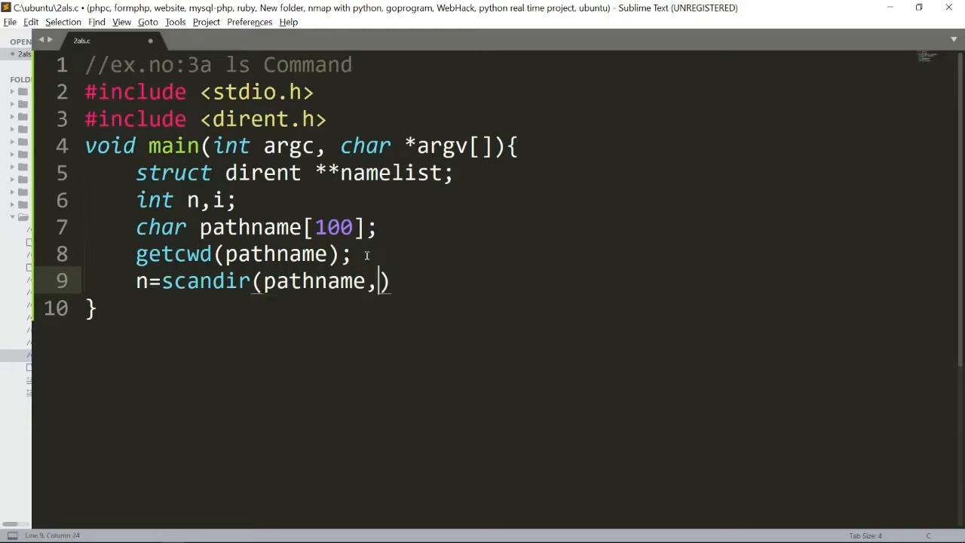
{"action": "type", "text": "&"}
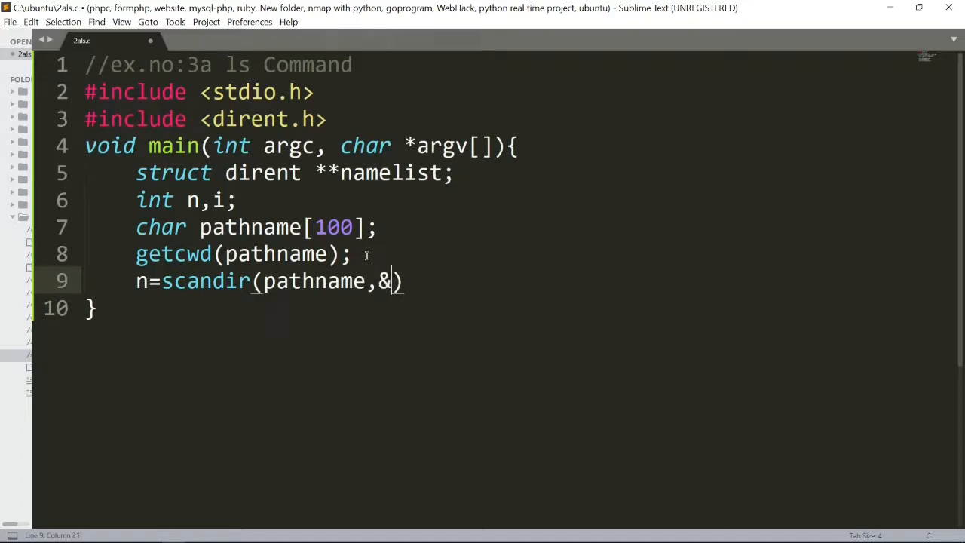
{"action": "type", "text": "namelist"}
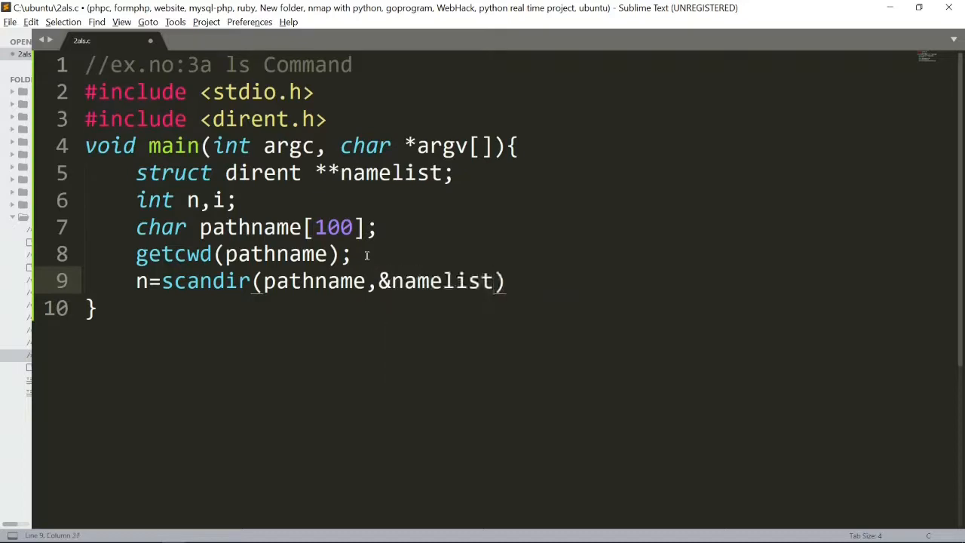
{"action": "type", "text": ",0,"}
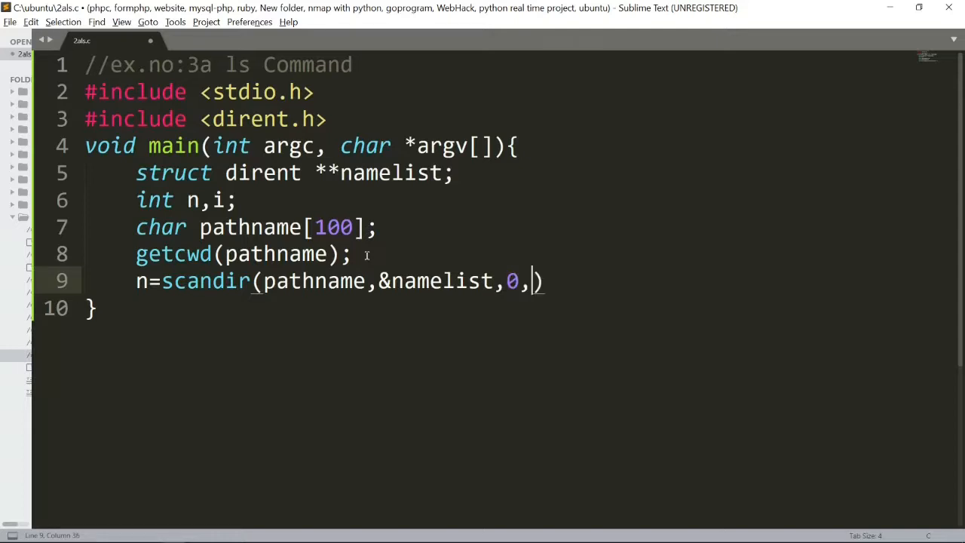
{"action": "type", "text": "alp"}
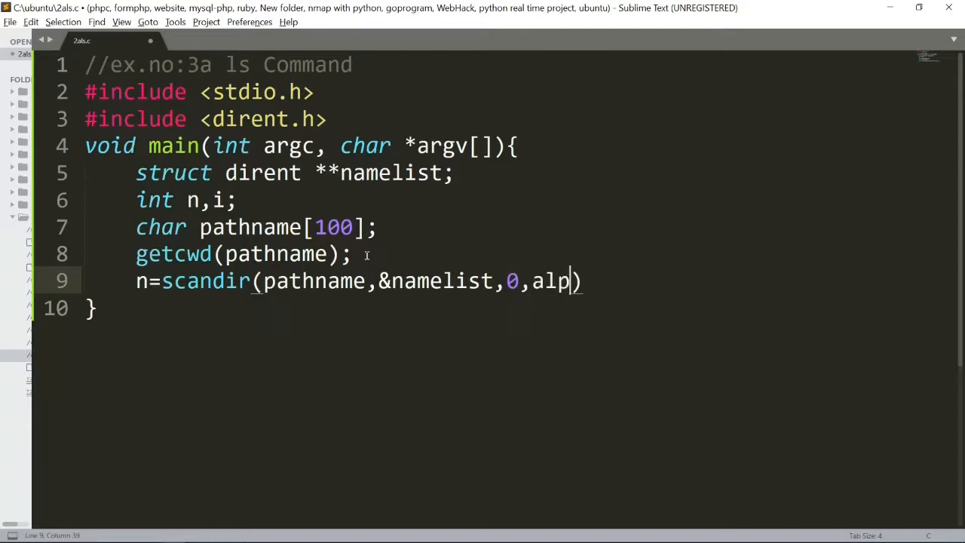
{"action": "type", "text": "hasort);"}
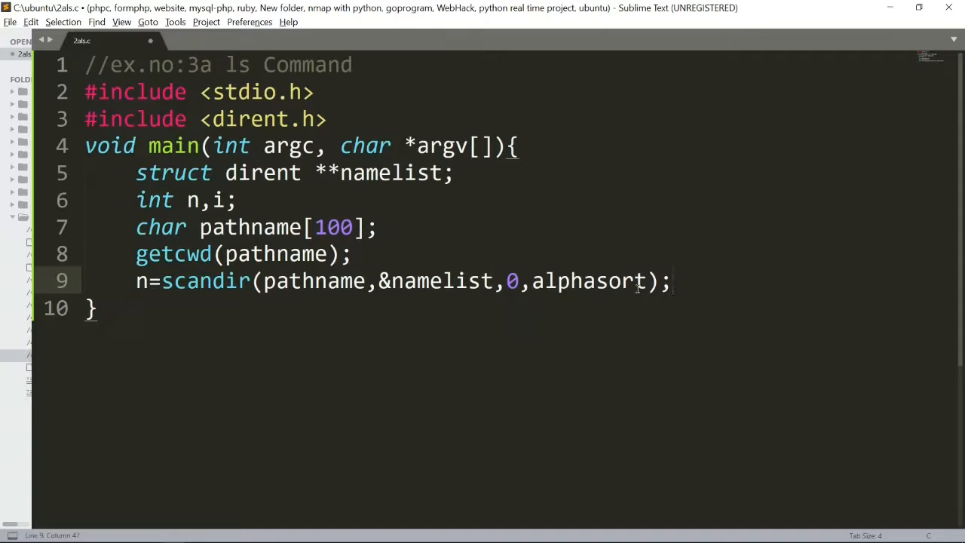
{"action": "key", "text": "enter"}
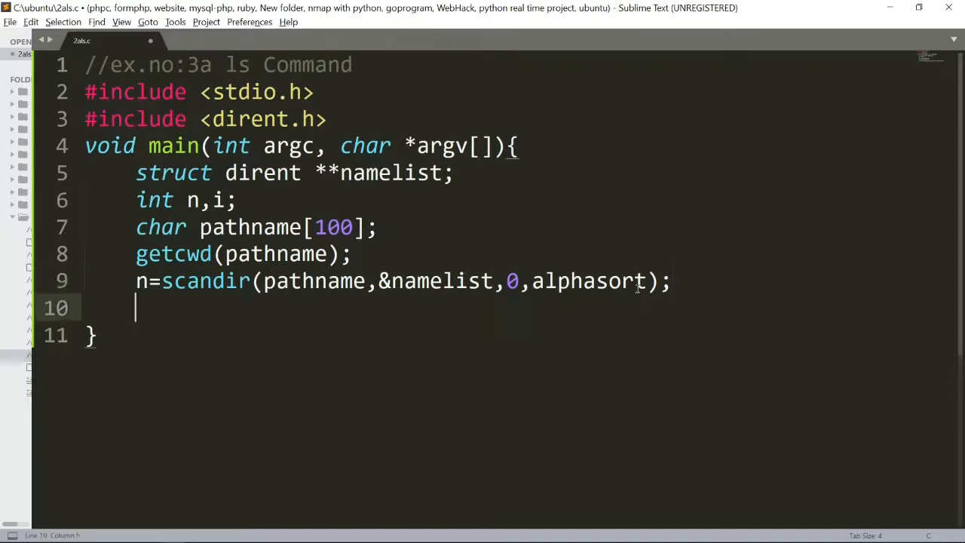
Step: Add if(n<0){ exit(-1); } to exit when scandir fails
{"action": "type", "text": "if("}
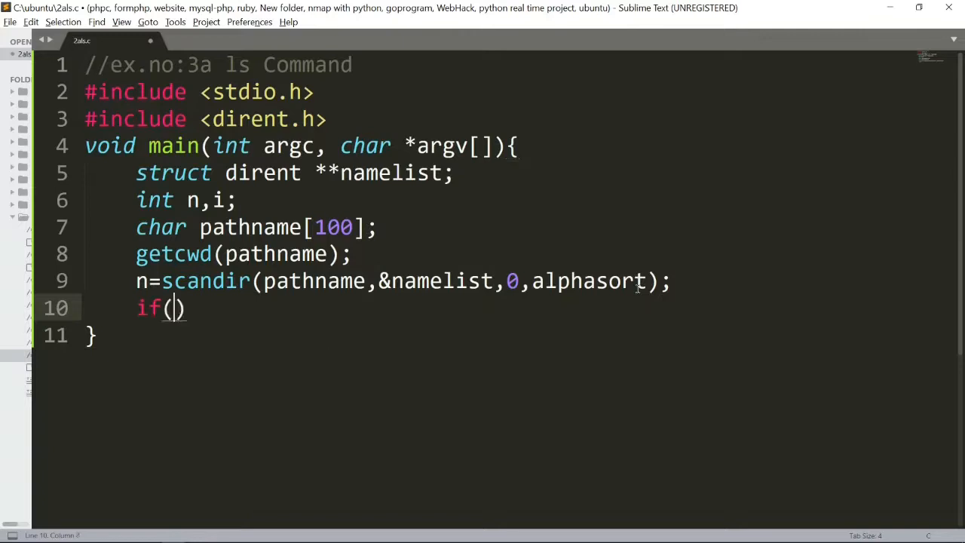
{"action": "type", "text": "n<0"}
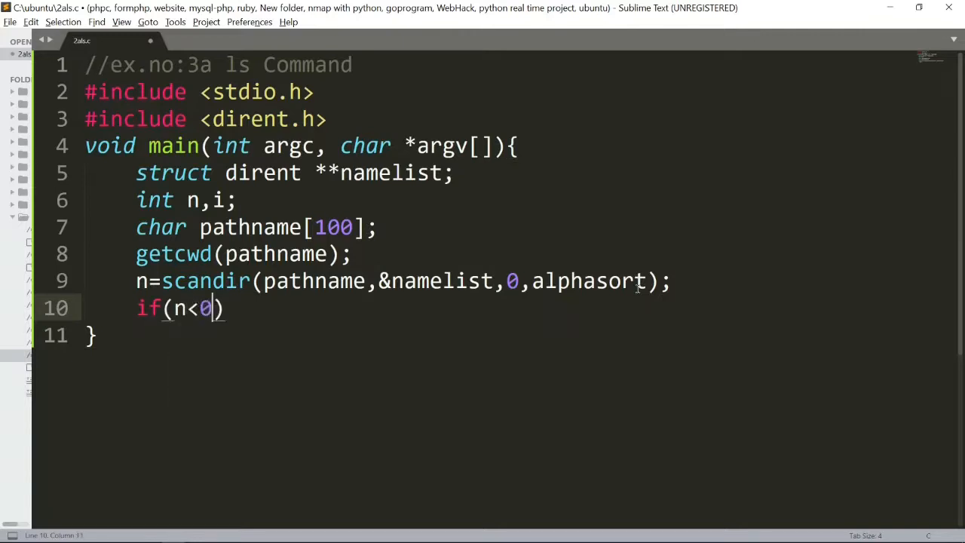
{"action": "type", "text": "{"}
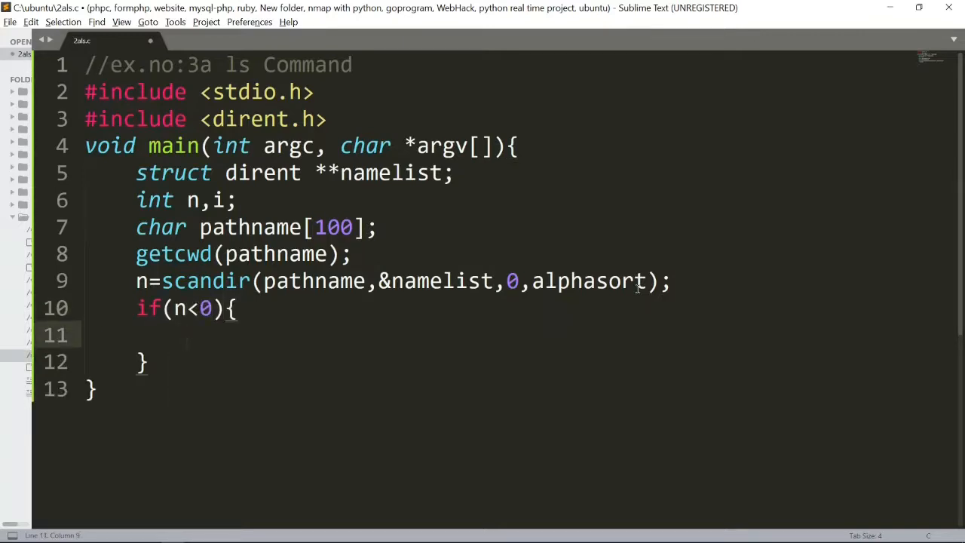
{"action": "type", "text": "exi"}
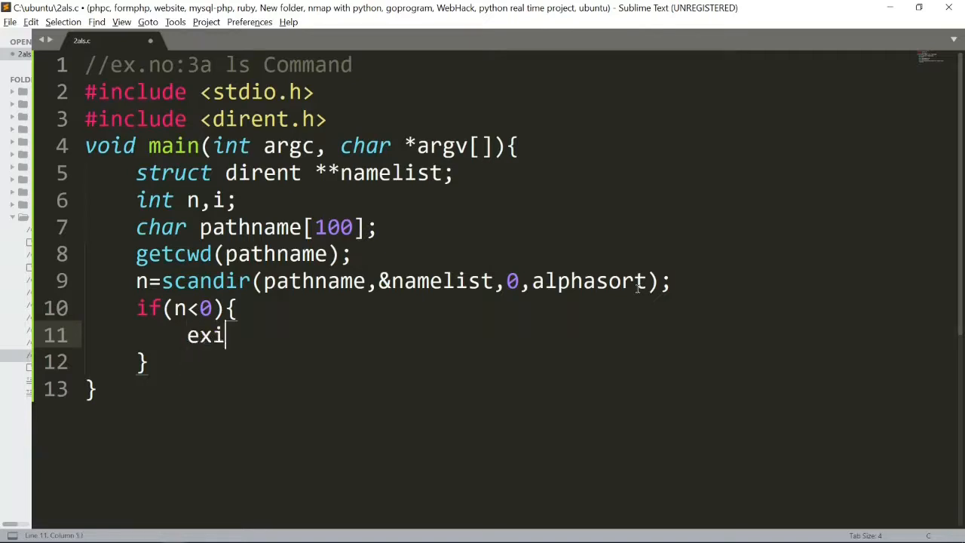
{"action": "type", "text": "t()"}
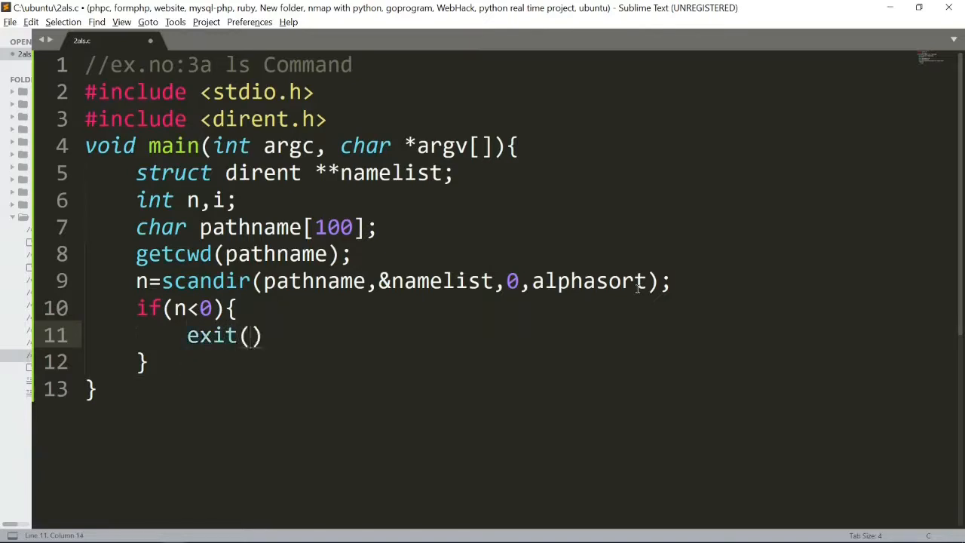
{"action": "type", "text": "-1;"}
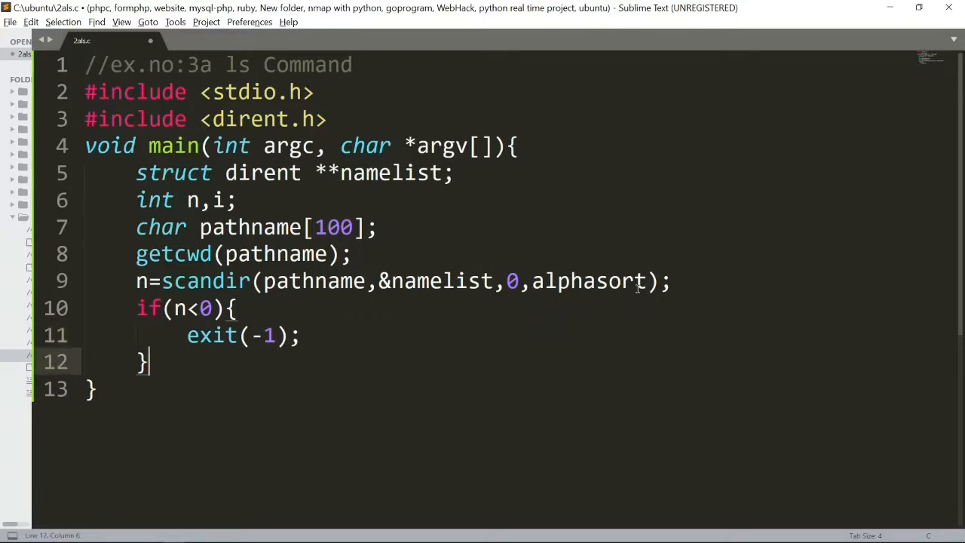
Step: Open an else branch containing for(i=0;i<n;i++) over all entries
{"action": "type", "text": "el"}
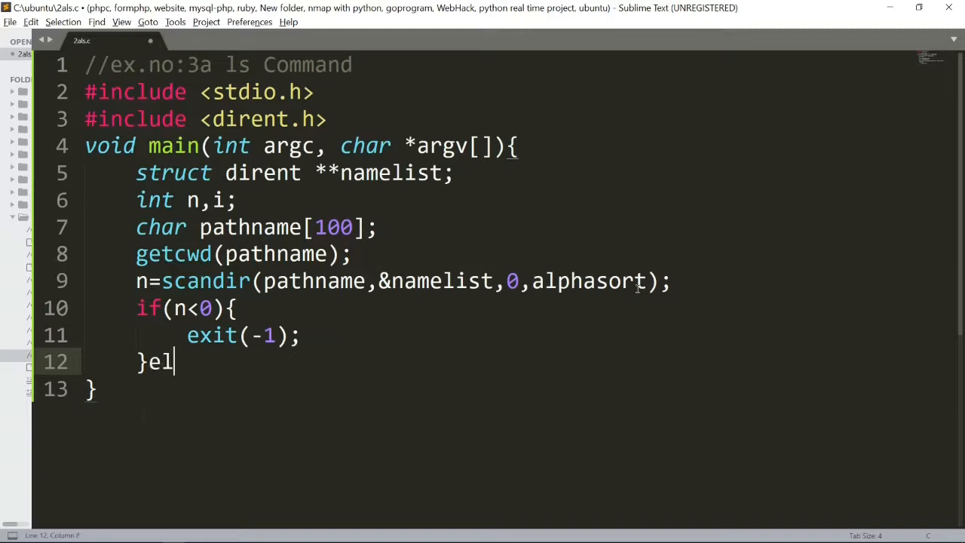
{"action": "type", "text": "se{"}
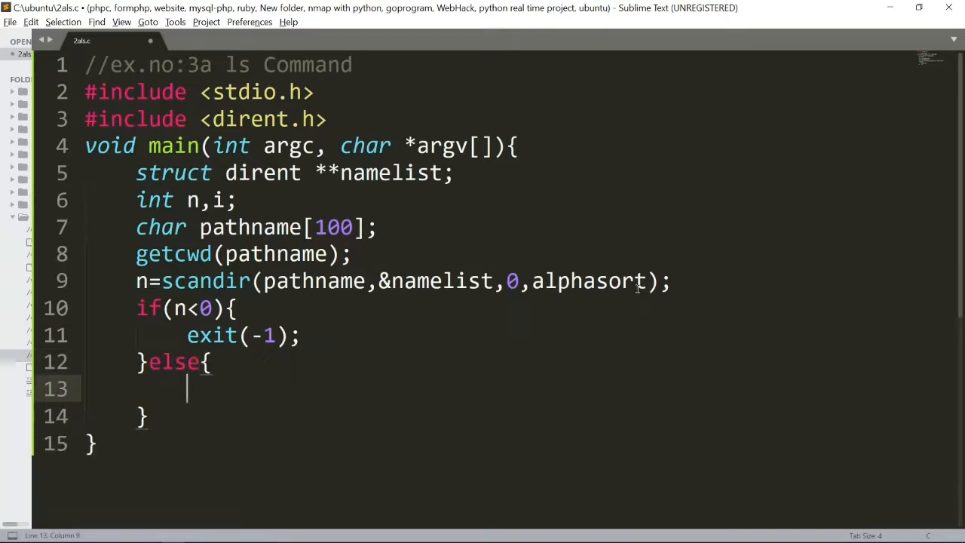
{"action": "type", "text": "for()"}
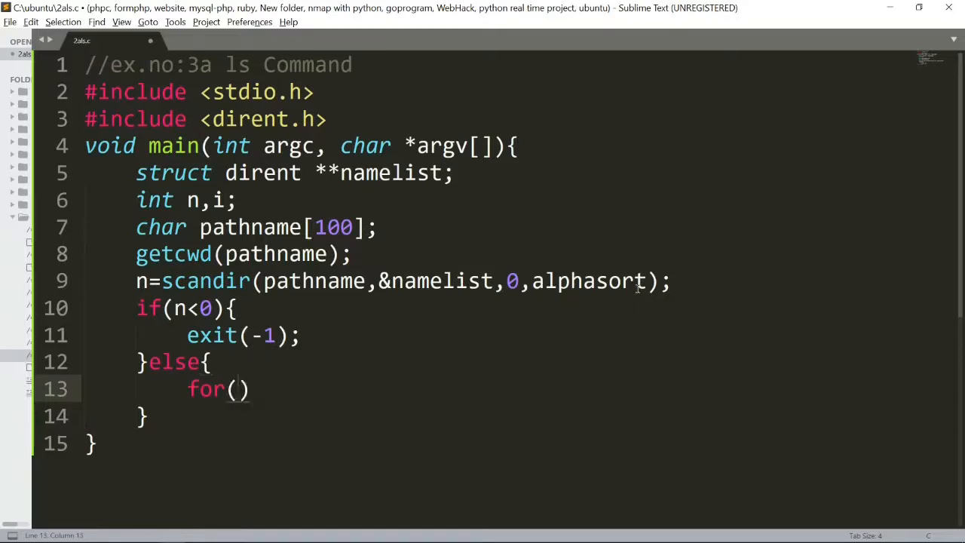
{"action": "type", "text": "i=0;"}
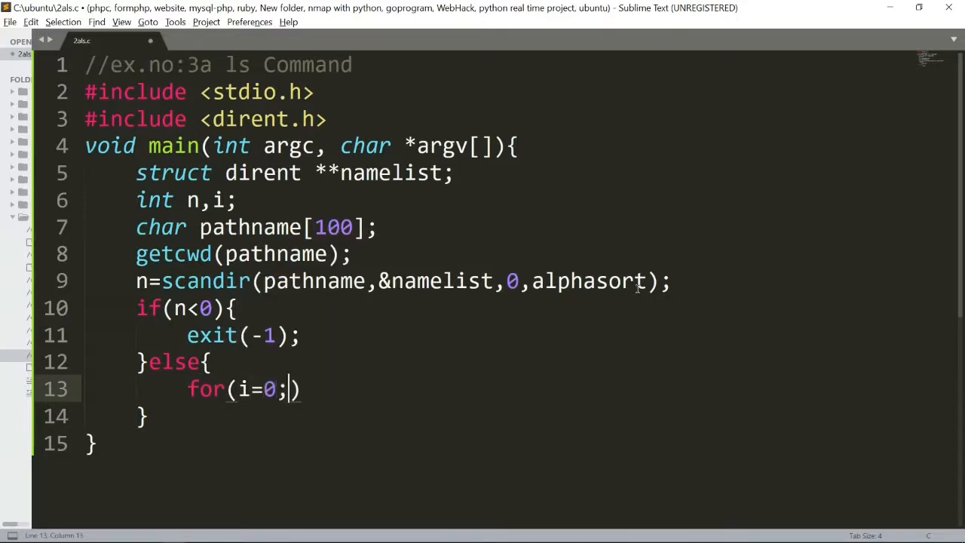
{"action": "type", "text": "i<"}
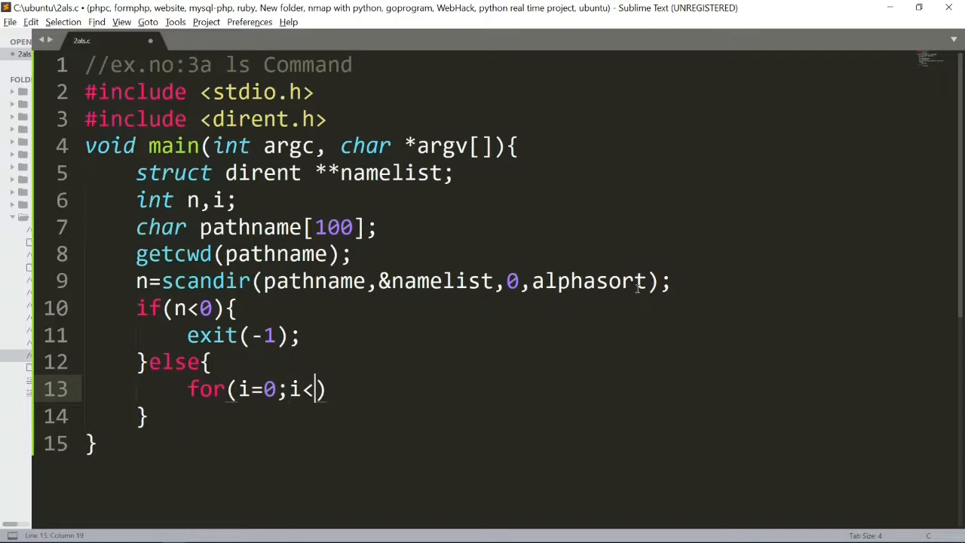
{"action": "type", "text": "n;i"}
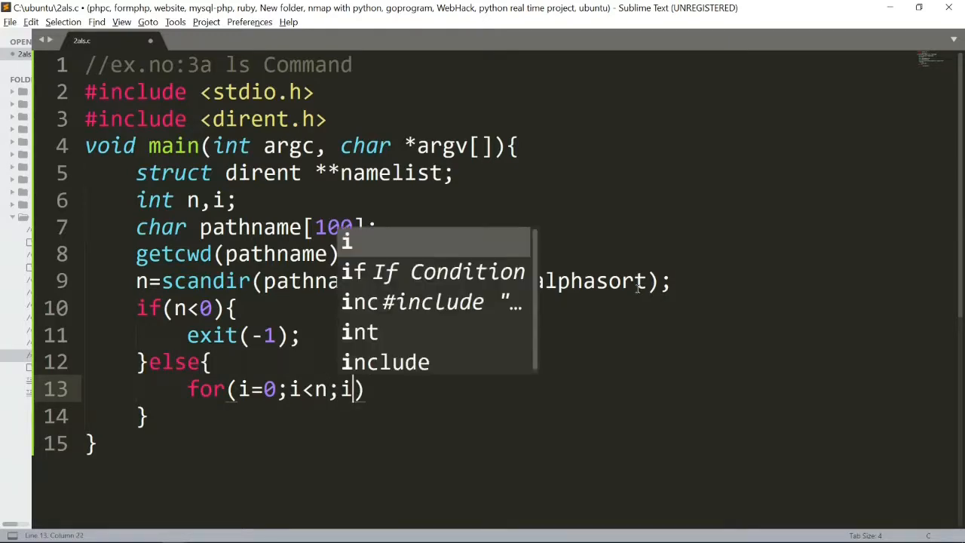
{"action": "type", "text": "++){"}
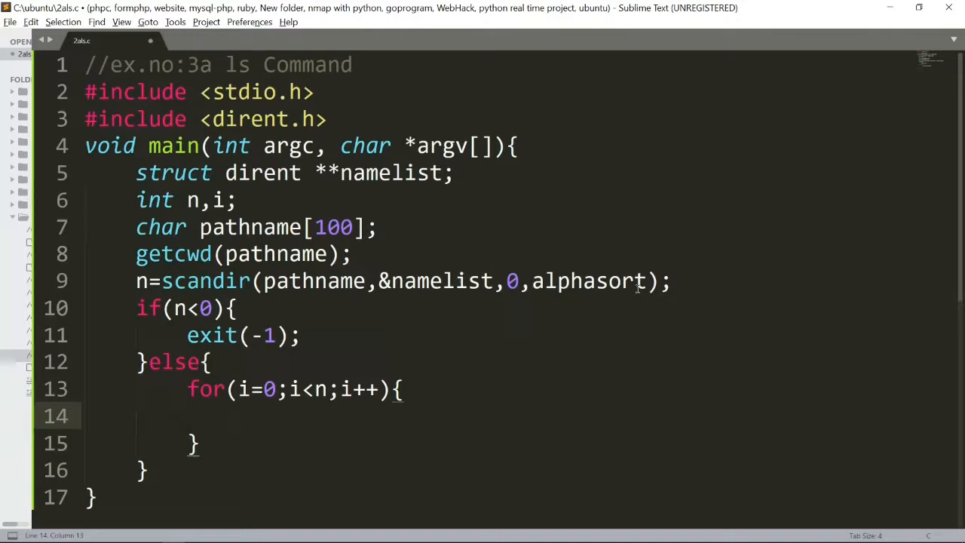
Step: Add if(namelist[i]->d_name[0]!=".") inside the loop to skip hidden entries
{"action": "type", "text": "if()"}
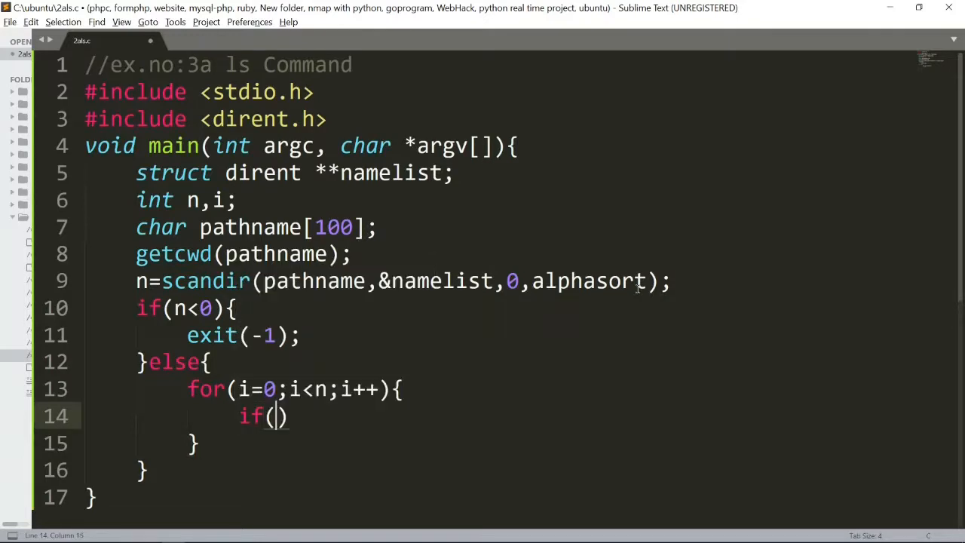
{"action": "type", "text": "namelist"}
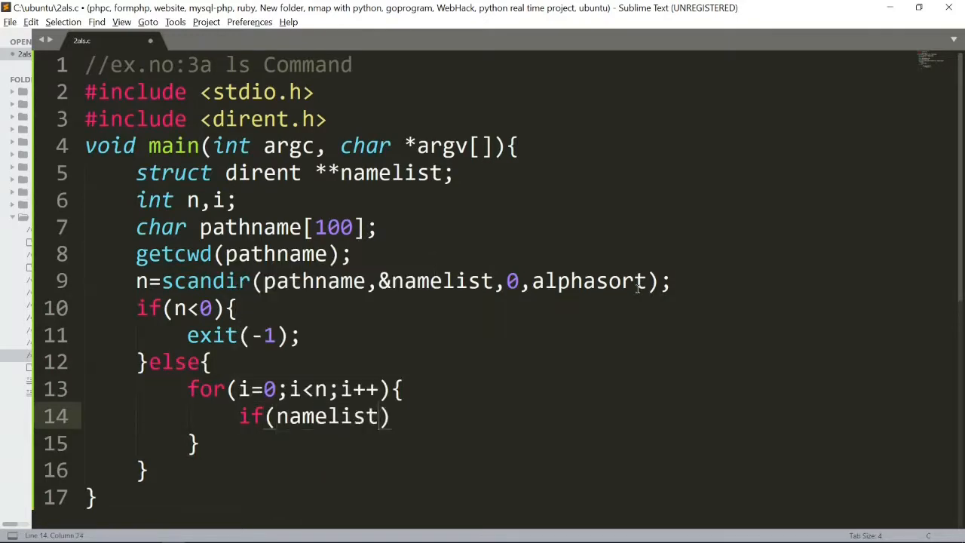
{"action": "type", "text": "[]"}
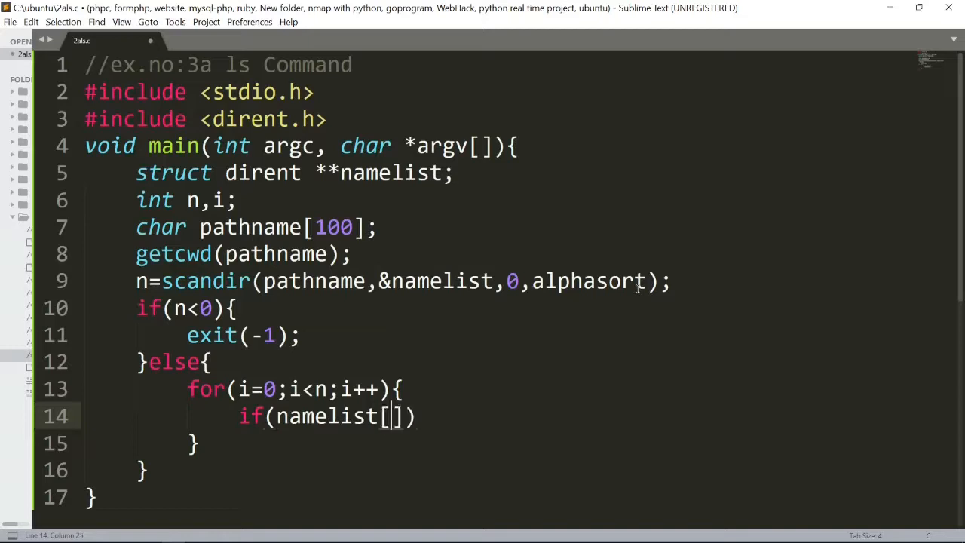
{"action": "type", "text": "i"}
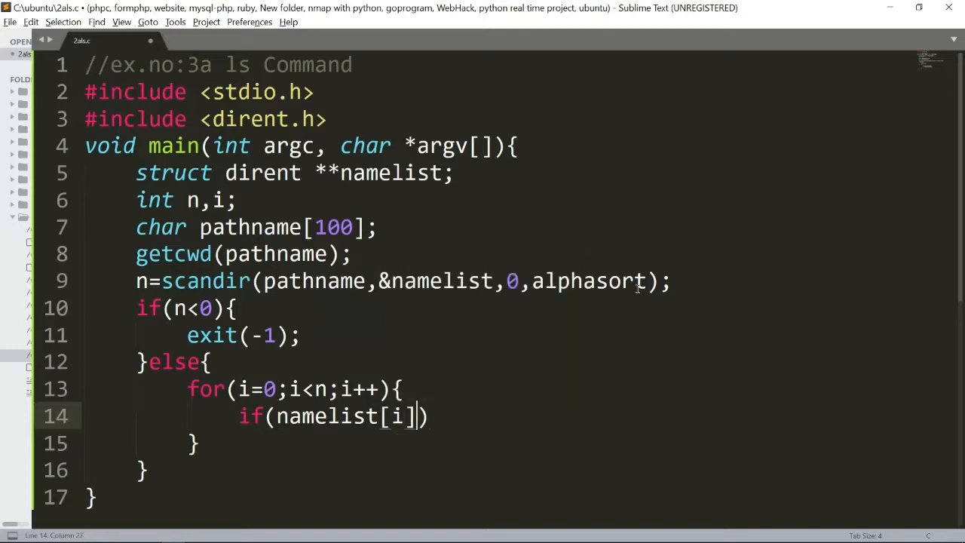
{"action": "type", "text": "->d"}
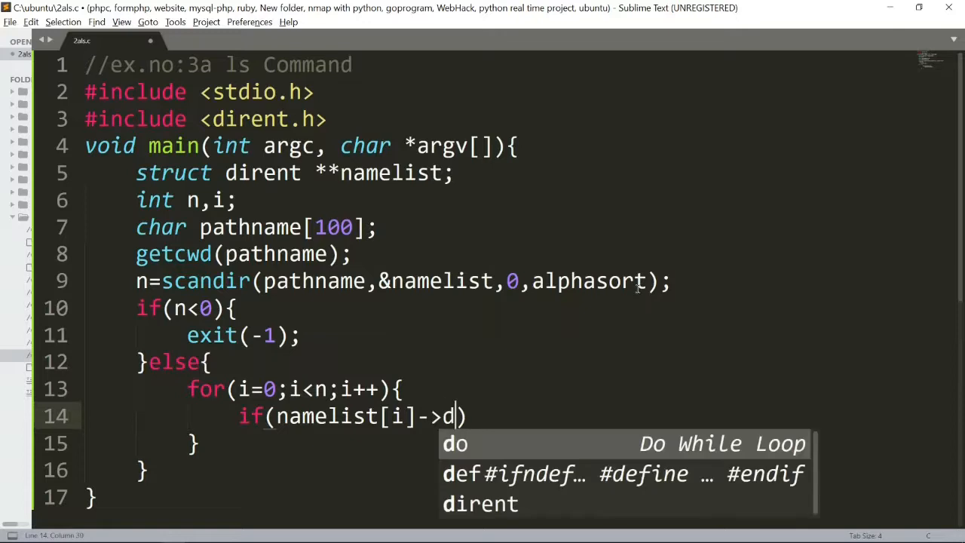
{"action": "type", "text": "_n"}
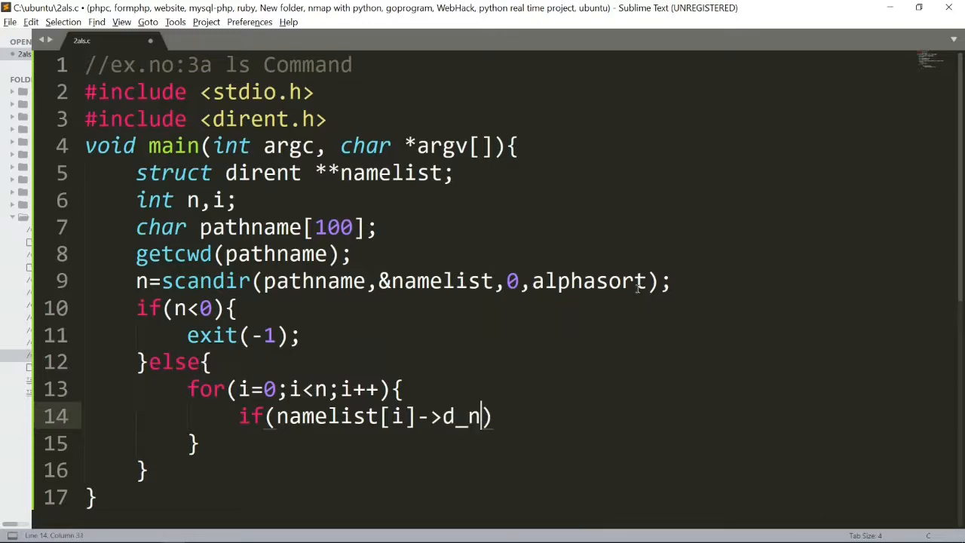
{"action": "type", "text": "ame"}
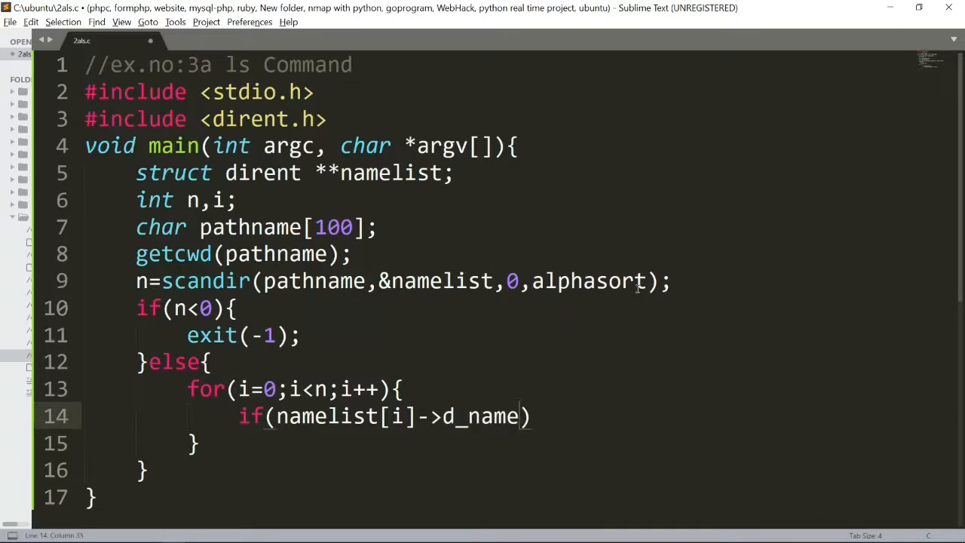
{"action": "type", "text": "[]"}
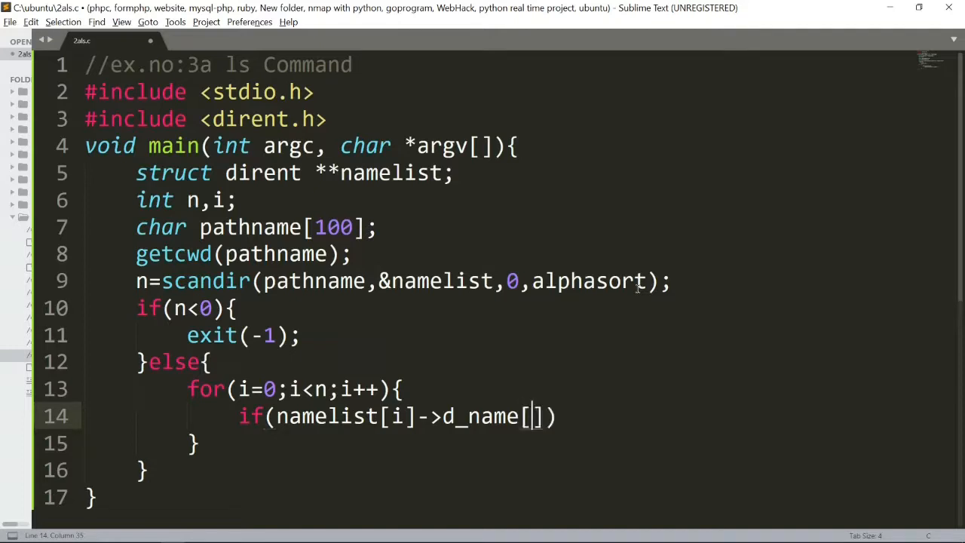
{"action": "type", "text": "0"}
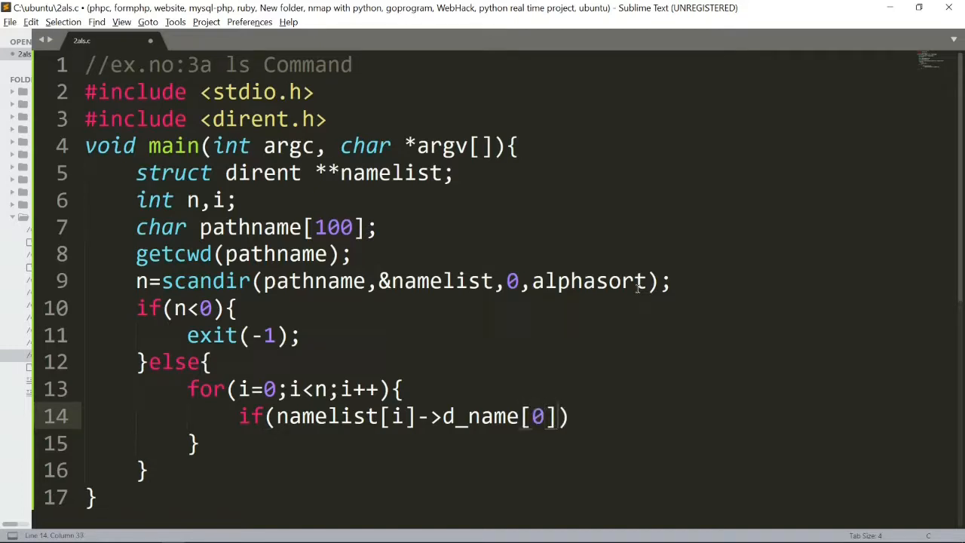
{"action": "type", "text": "!=\""}
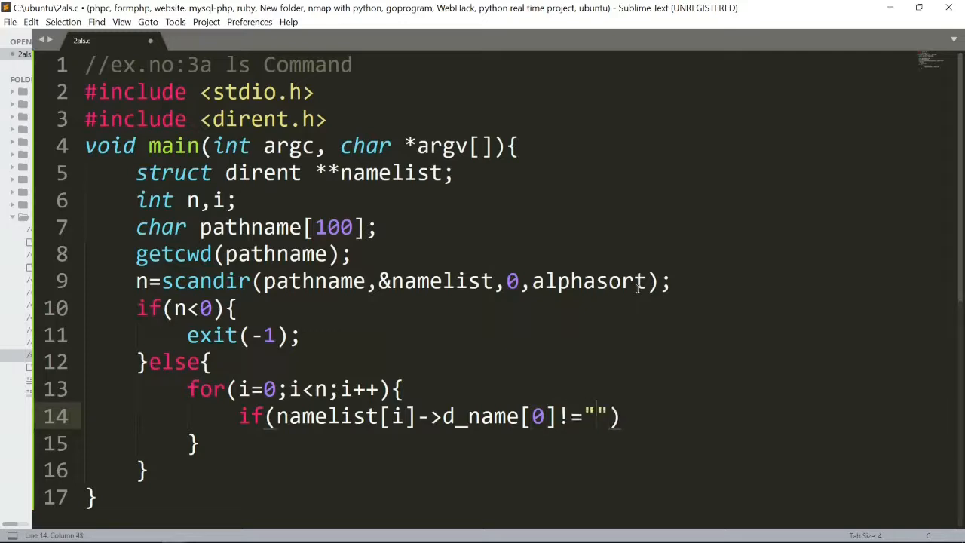
{"action": "type", "text": "."}
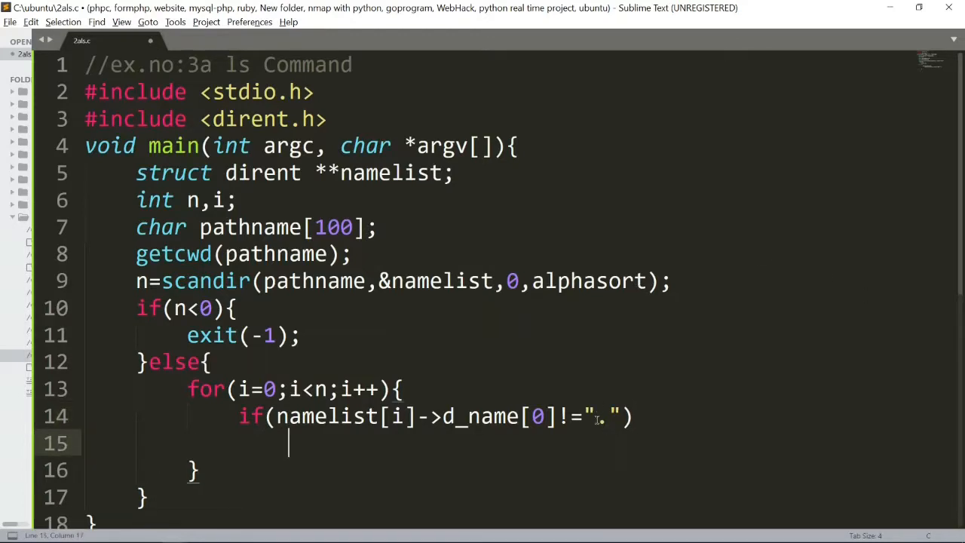
Step: Add printf("%s",namelist[i]->d_name); under the dot check and save 2als.c
{"action": "type", "text": "pr"}
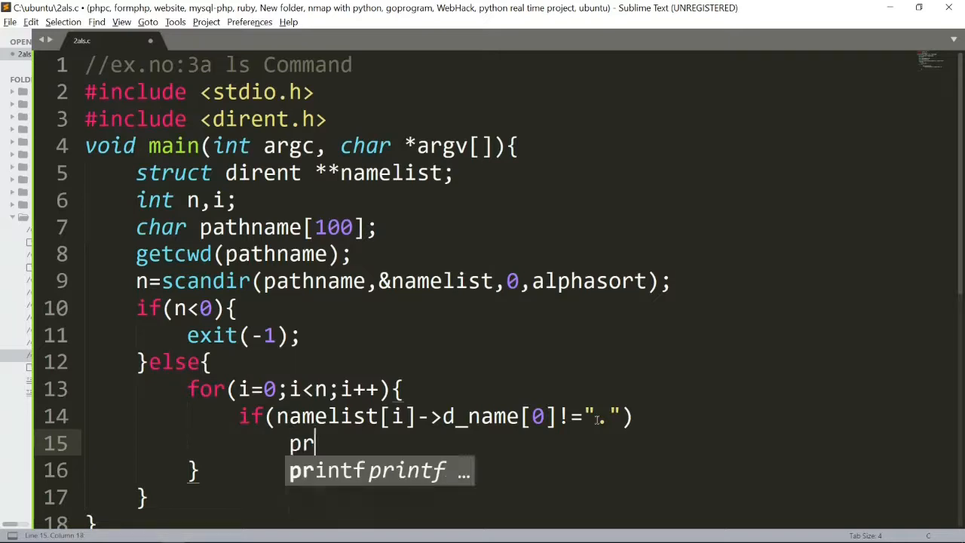
{"action": "key", "text": "Tab"}
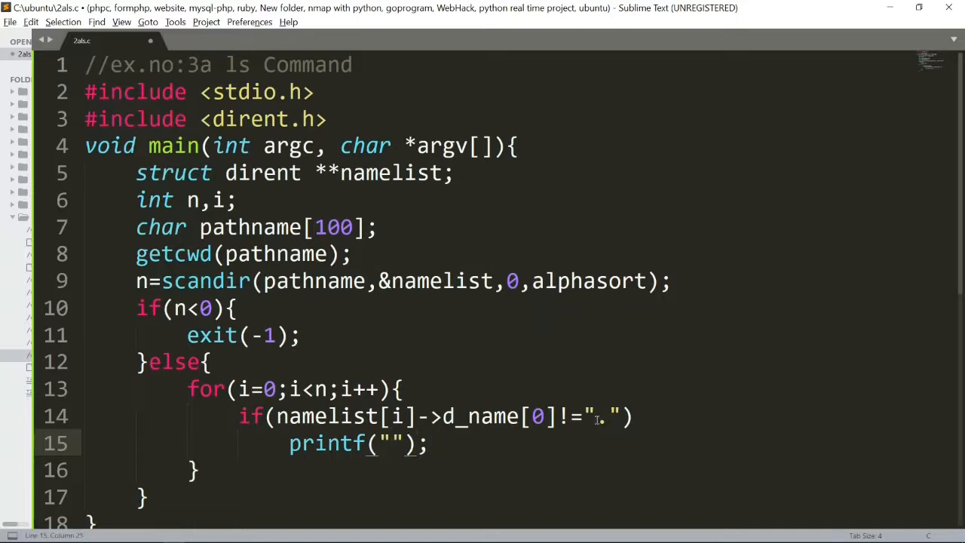
{"action": "type", "text": "%s"}
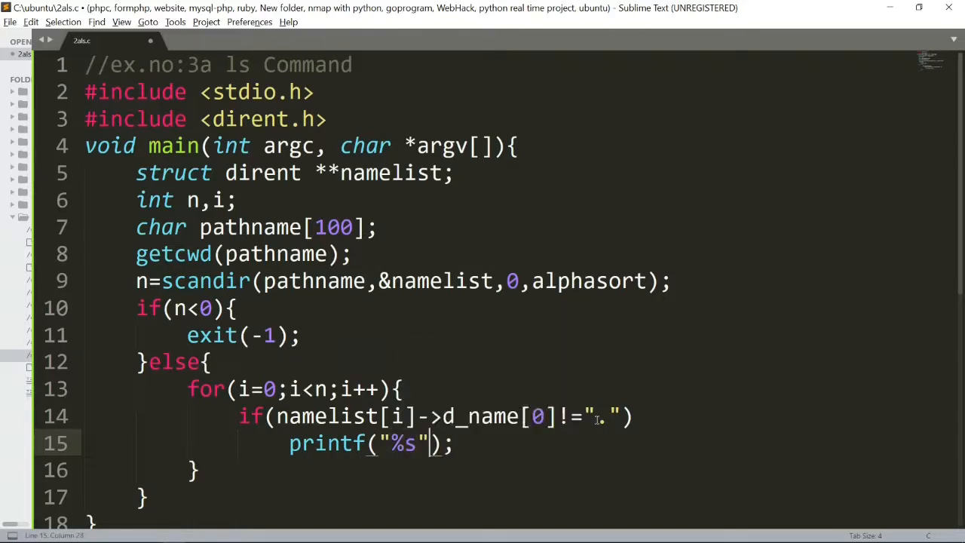
{"action": "type", "text": ",namelist"}
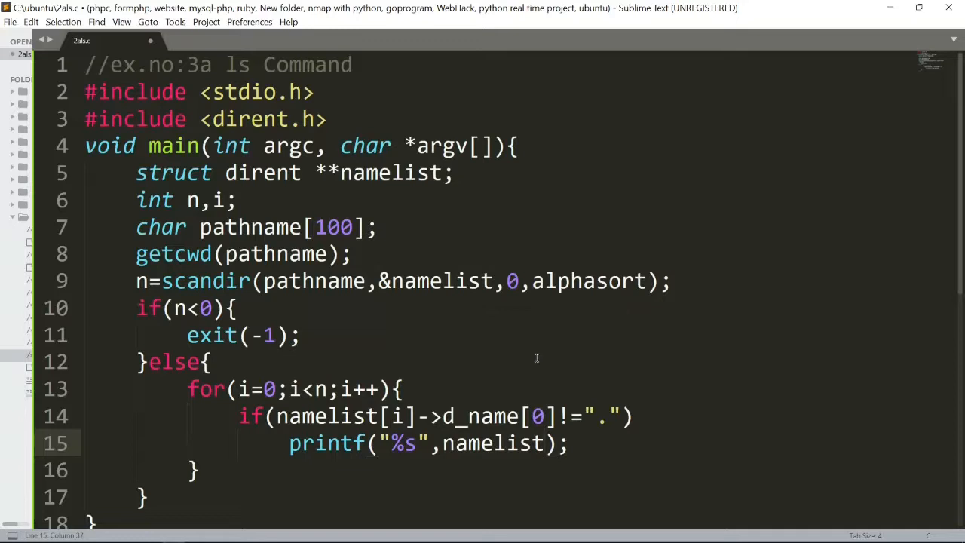
{"action": "type", "text": "[]"}
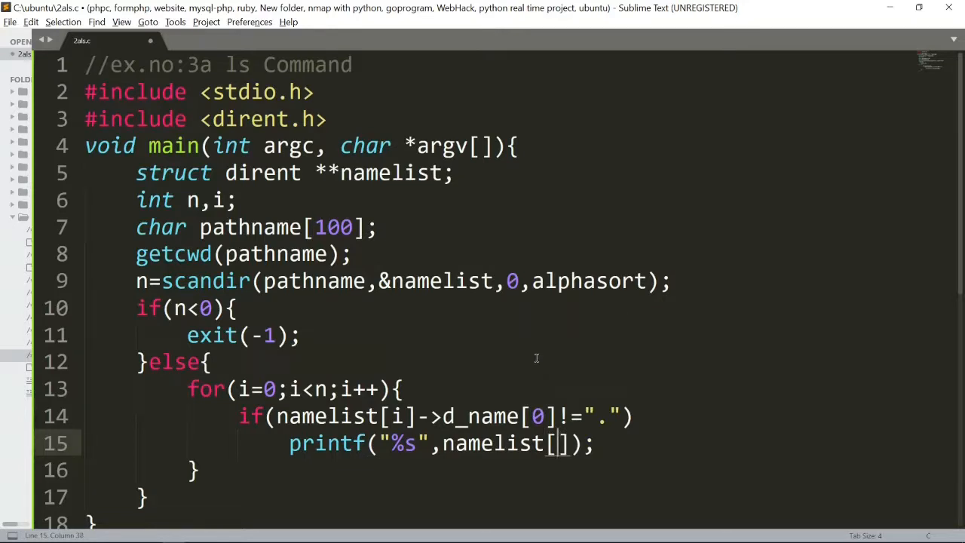
{"action": "type", "text": "i"}
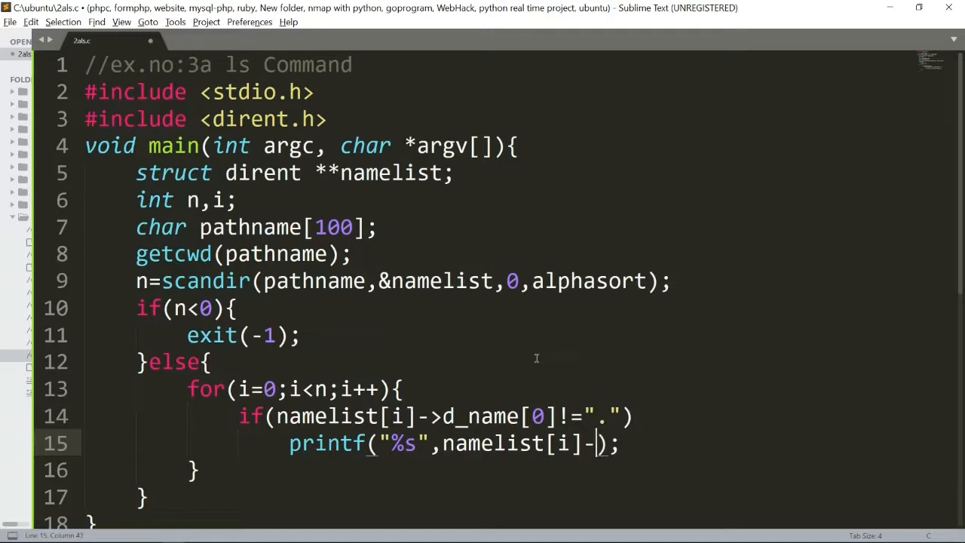
{"action": "type", "text": "d_name"}
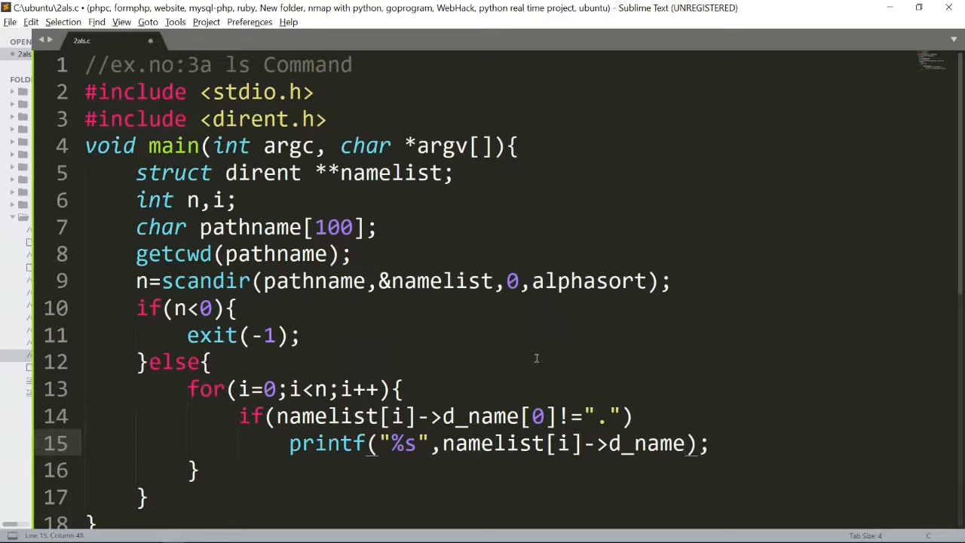
{"action": "key", "text": "ctrl+s"}
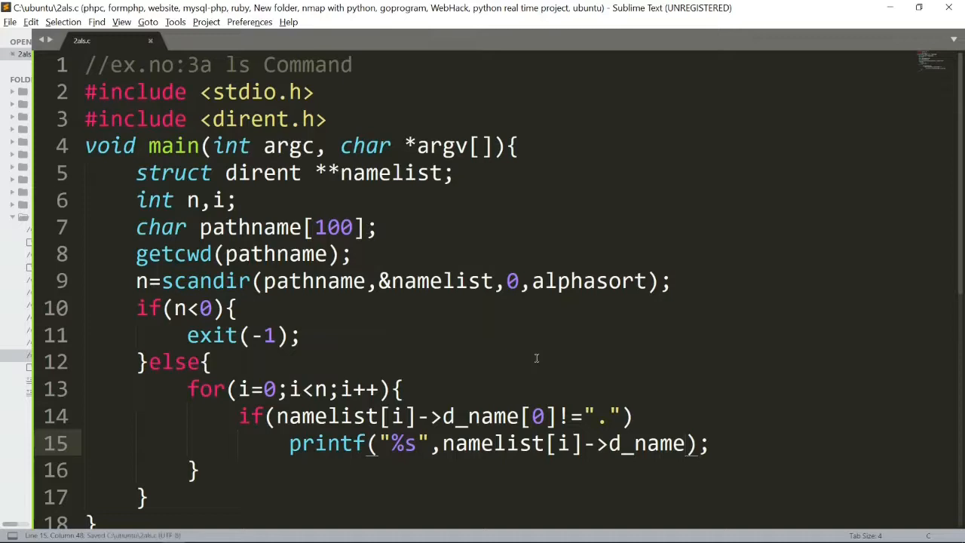
{"action": "mouse_move", "coordinate": [295, 290]}
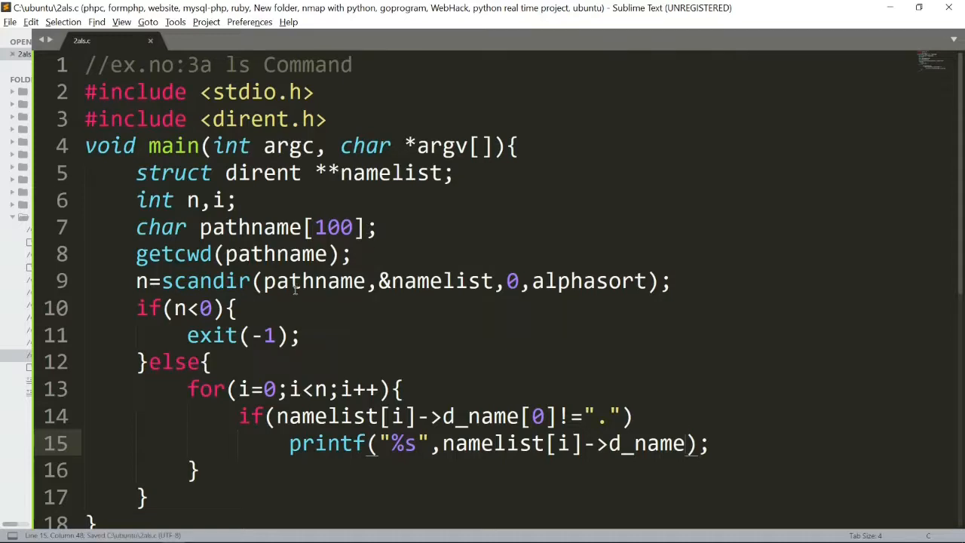
{"action": "mouse_move", "coordinate": [411, 248]}
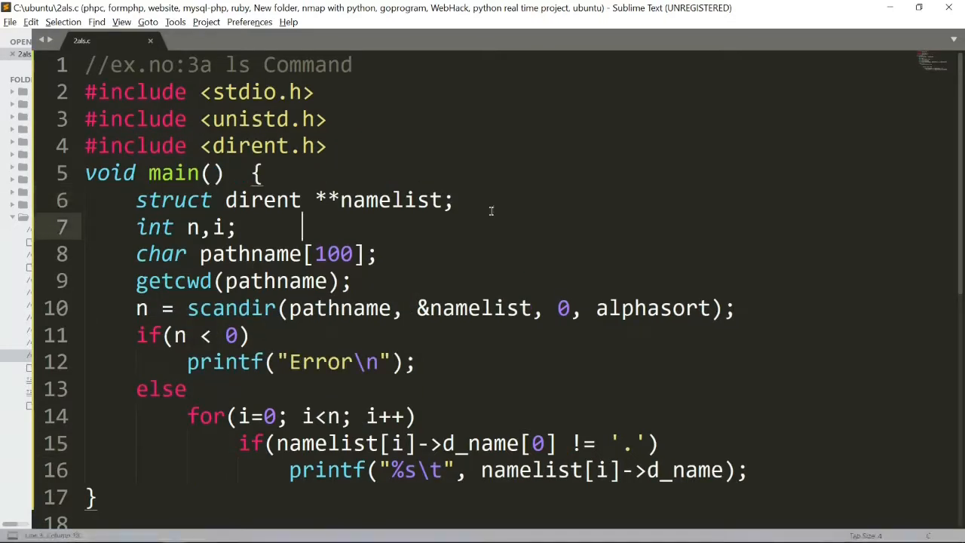
Step: Change pathname to a 200-character buffer and call getcwd(pathname,200)
{"action": "left_click", "coordinate": [441, 254]}
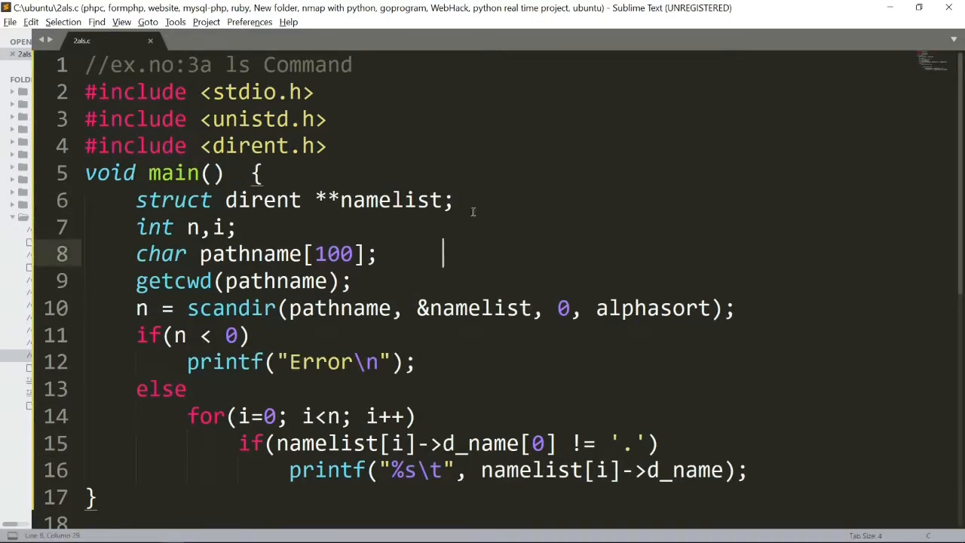
{"action": "left_click", "coordinate": [330, 281]}
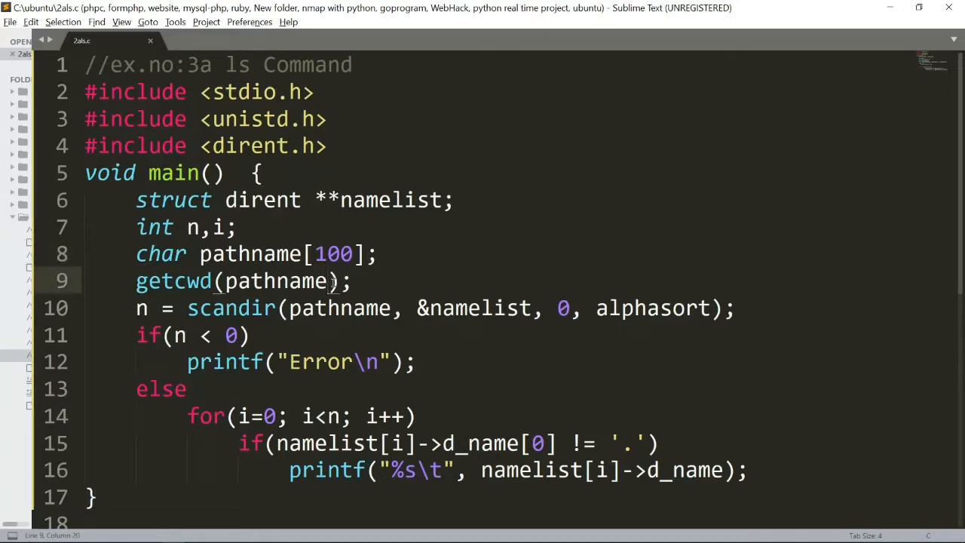
{"action": "type", "text": ")"}
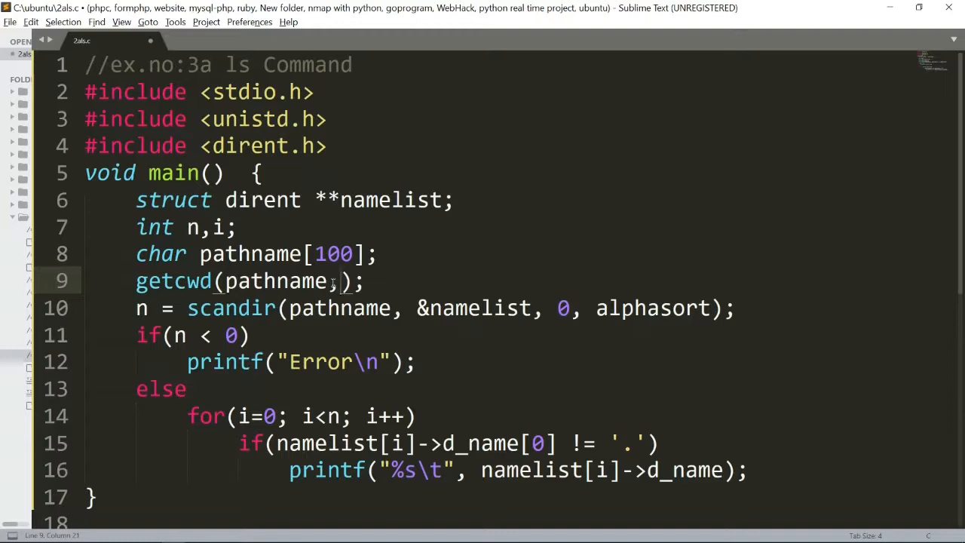
{"action": "type", "text": "200"}
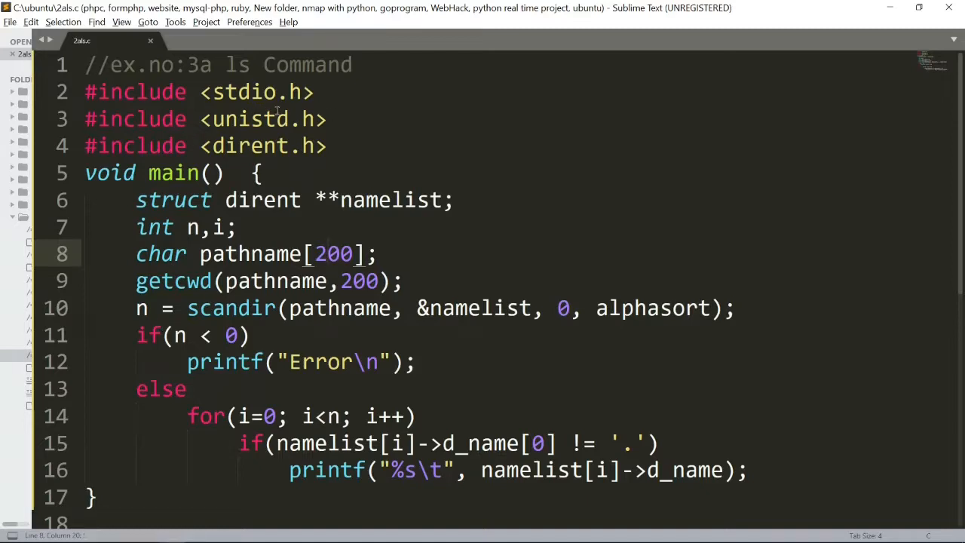
{"action": "mouse_move", "coordinate": [346, 127]}
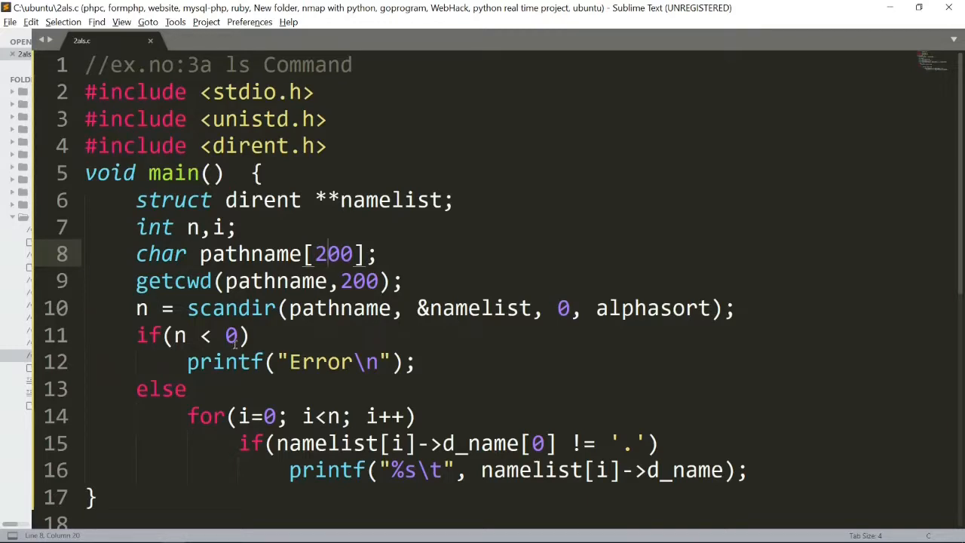
{"action": "left_click", "coordinate": [257, 335]}
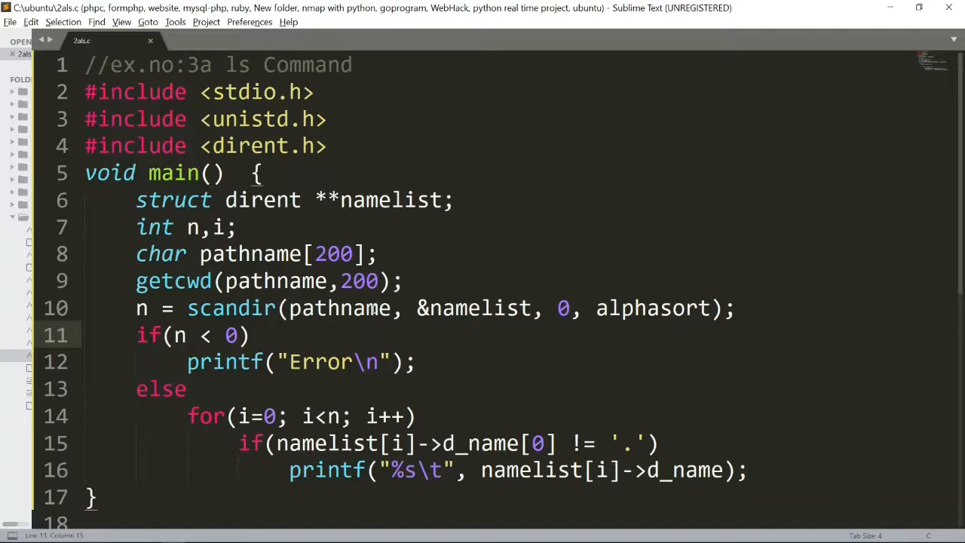
Step: Compile 2als.c with gcc in the Ubuntu terminal and run ./a.out
{"action": "key", "text": "ctrl+s"}
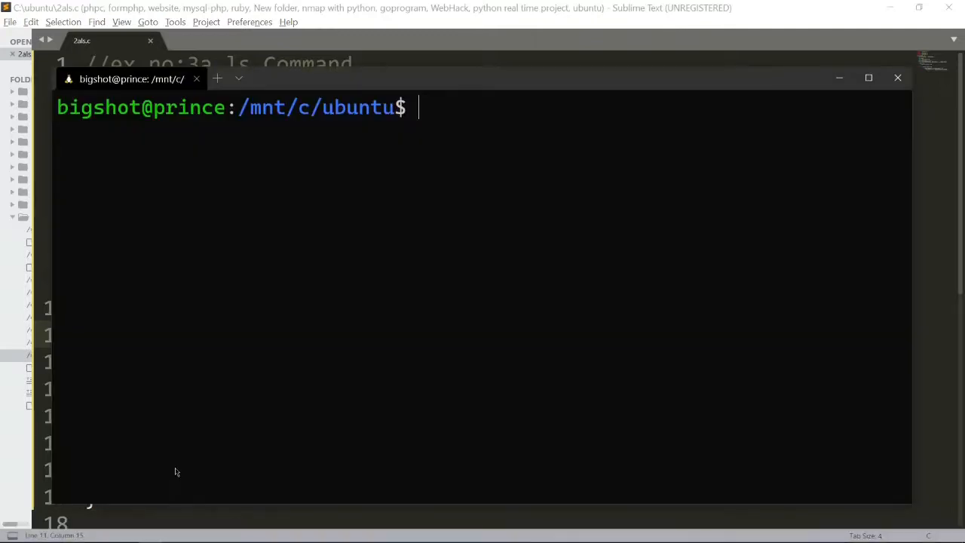
{"action": "type", "text": "gcc 2"}
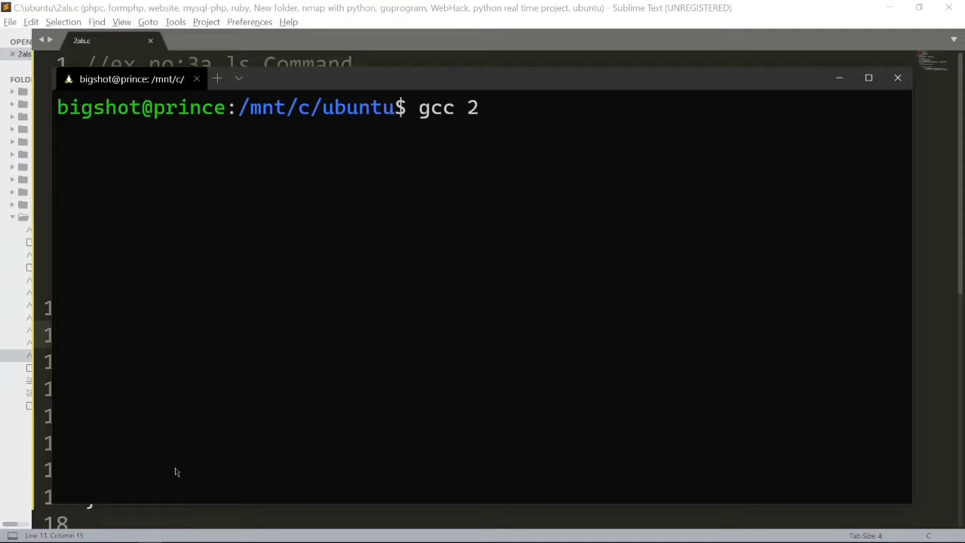
{"action": "type", "text": "als.c"}
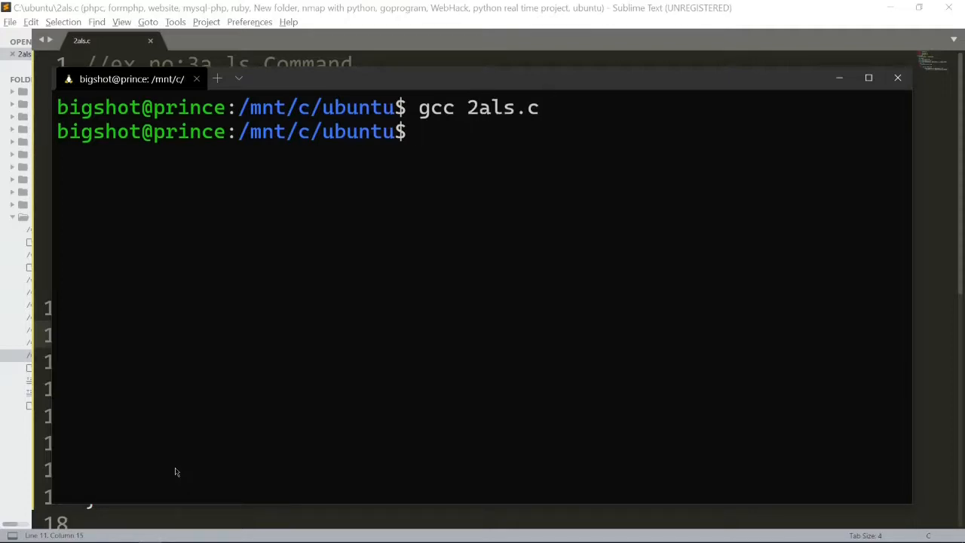
{"action": "type", "text": "./"}
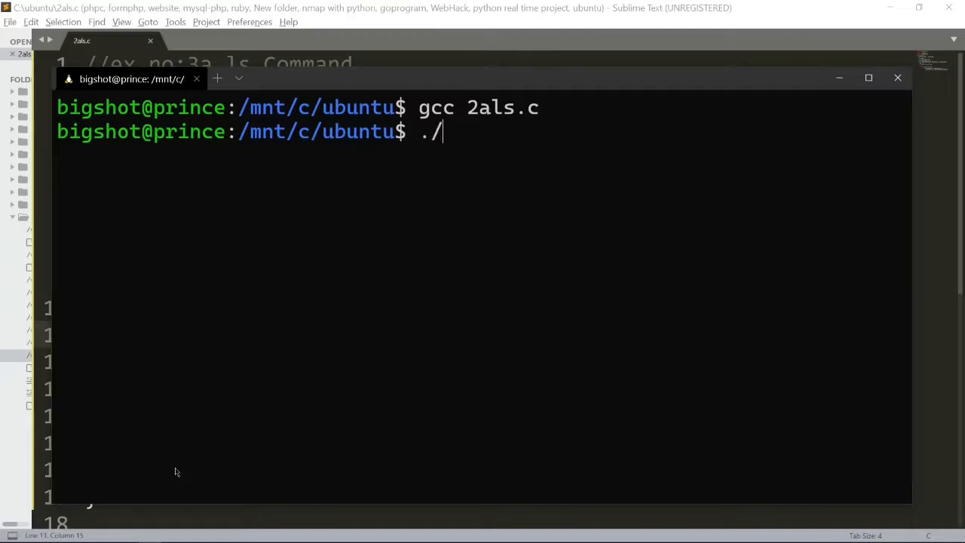
{"action": "type", "text": "a"}
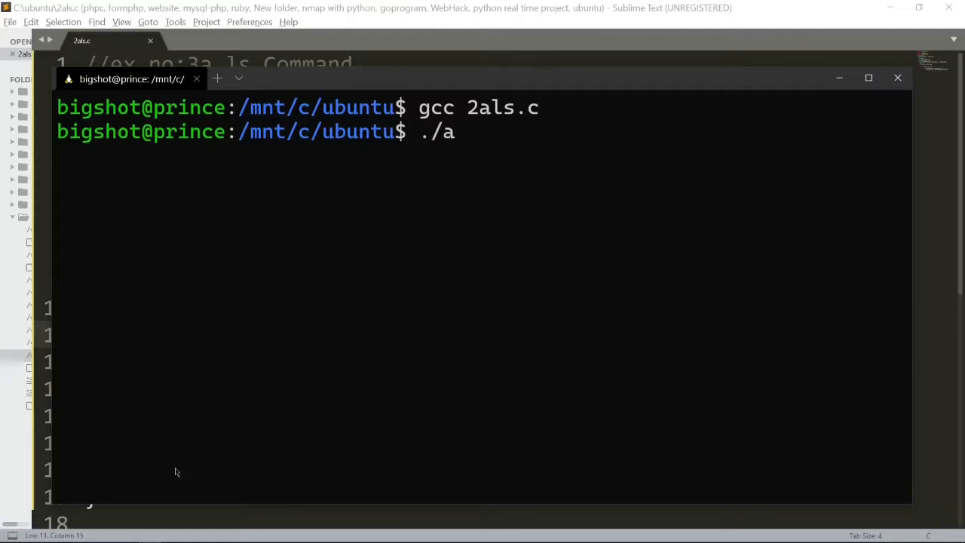
{"action": "type", "text": ".out"}
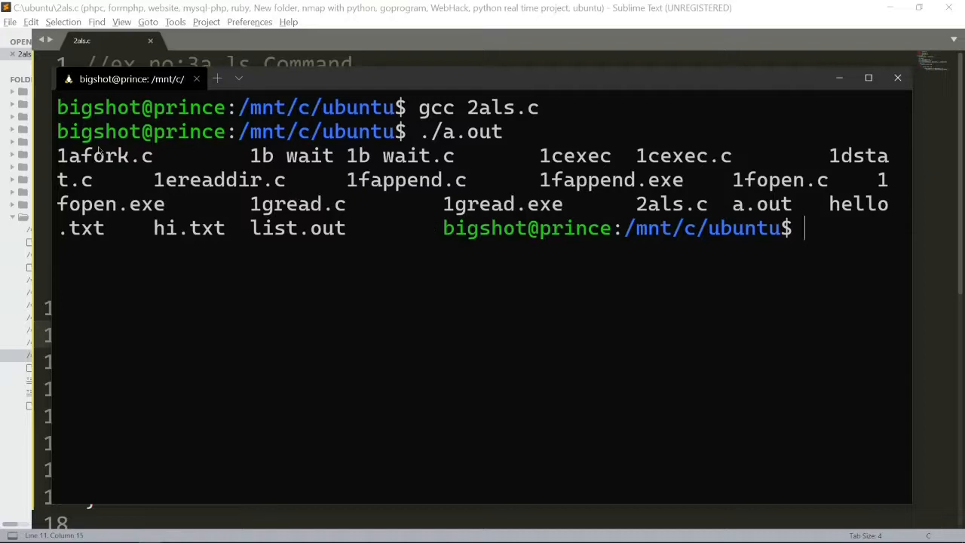
{"action": "mouse_move", "coordinate": [618, 167]}
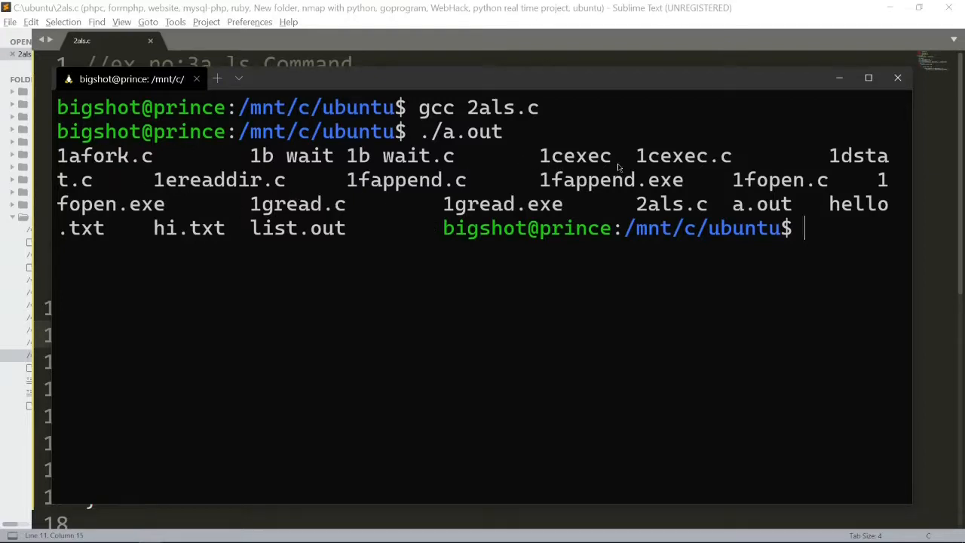
{"action": "mouse_move", "coordinate": [497, 233]}
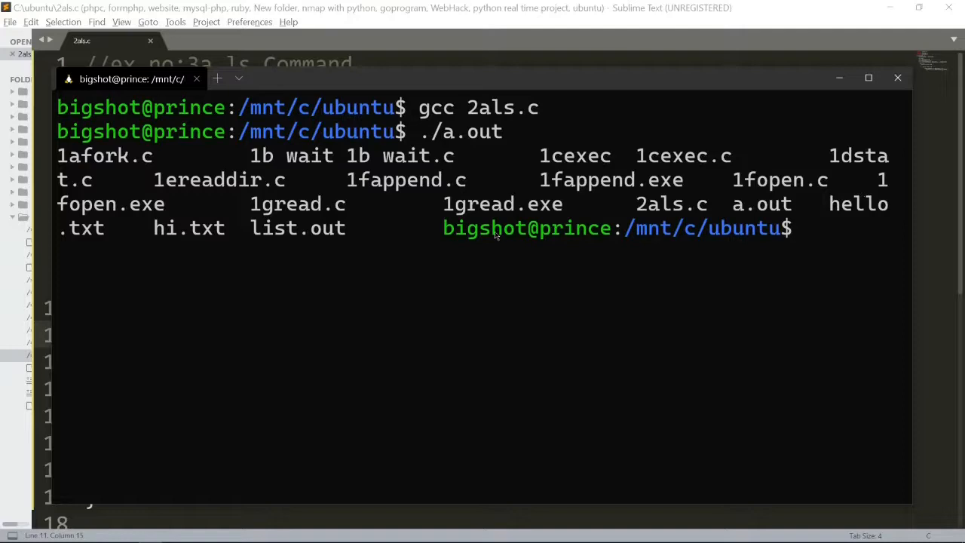